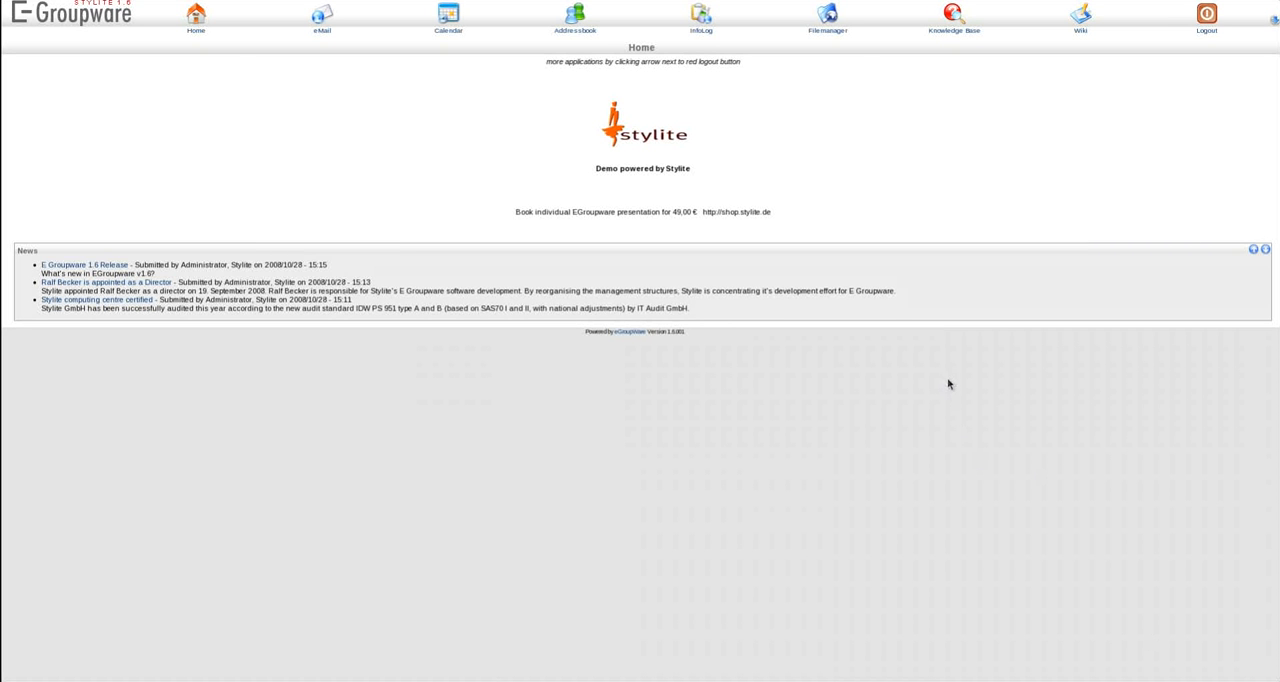
pyautogui.moveTo(921, 121)
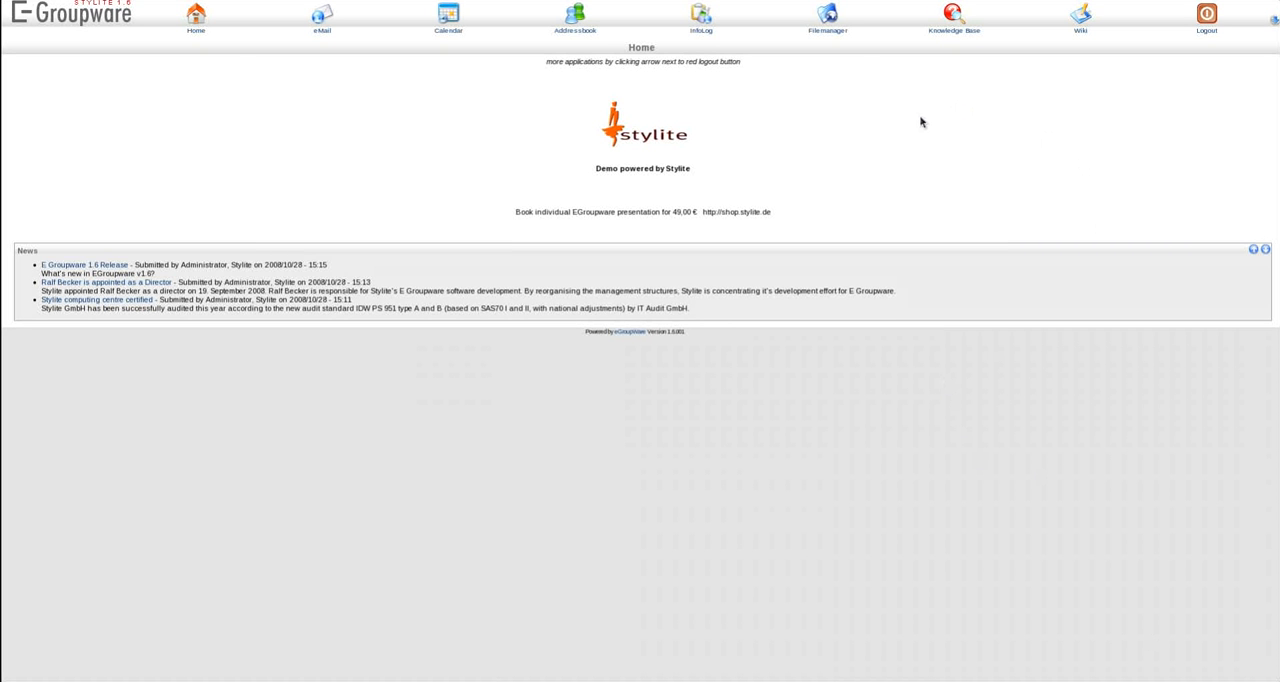
pyautogui.moveTo(318, 20)
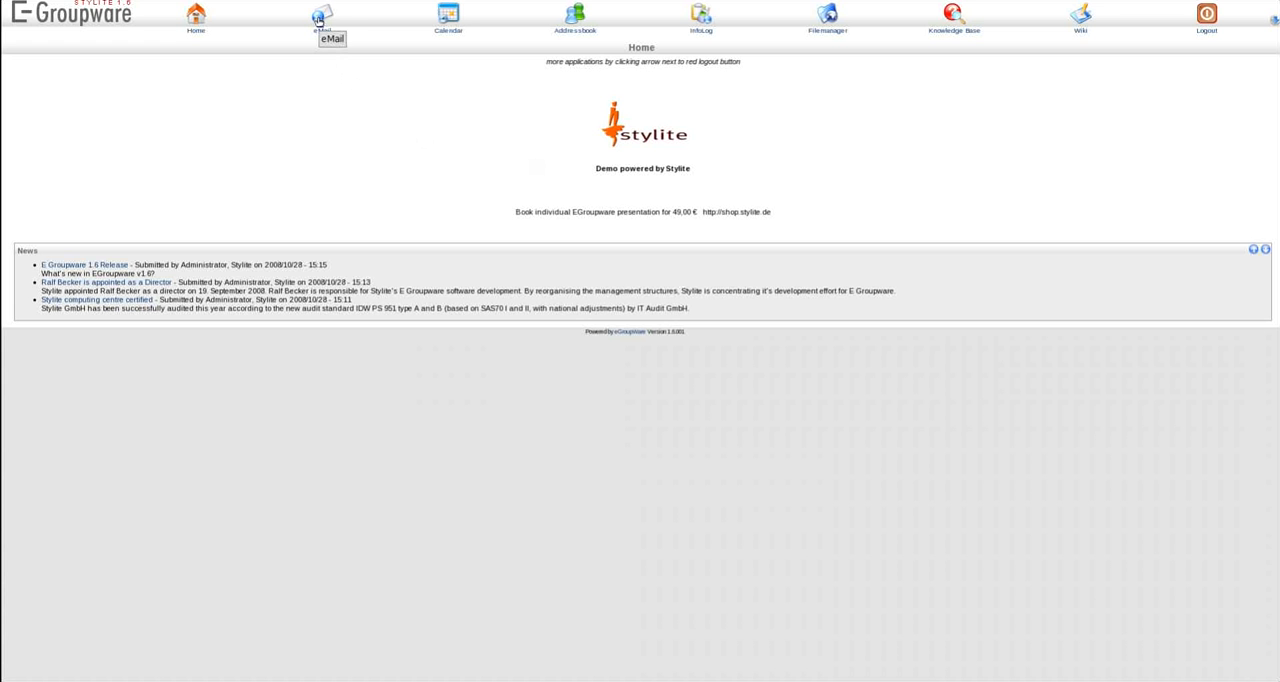
pyautogui.moveTo(320, 18)
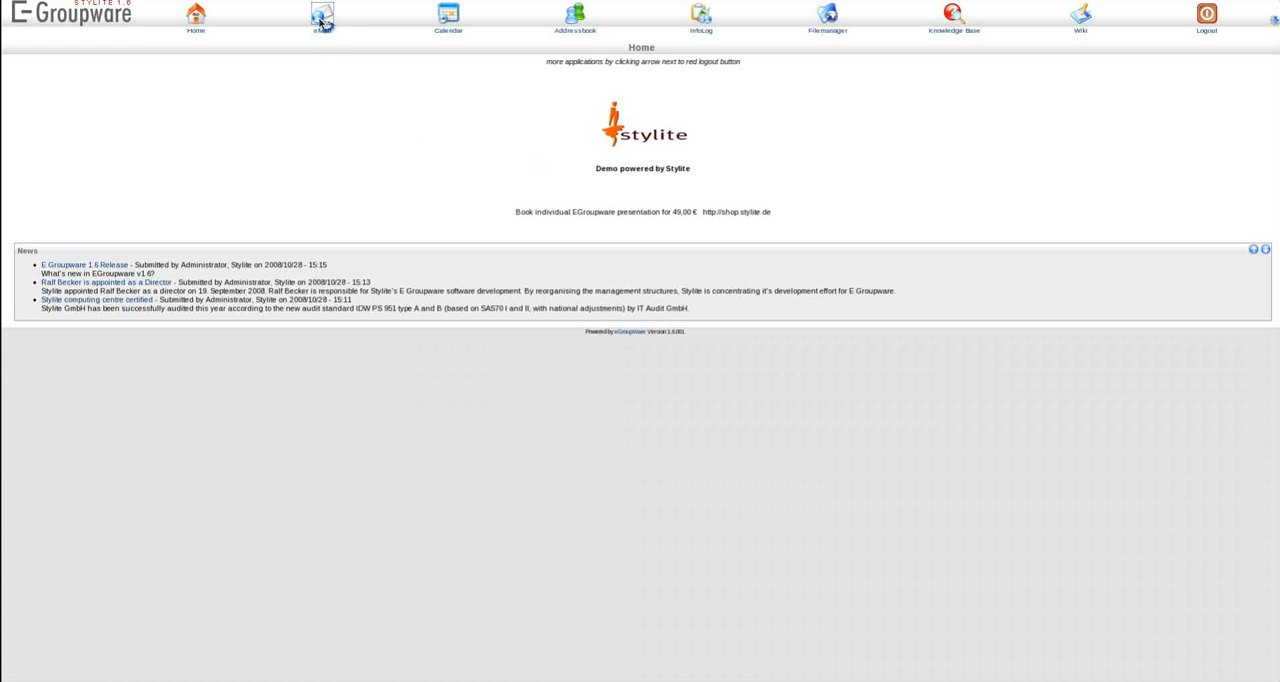
# - Open Raphael's 'Take care!' message from All Mail, read it, and close its window
pyautogui.click(320, 17)
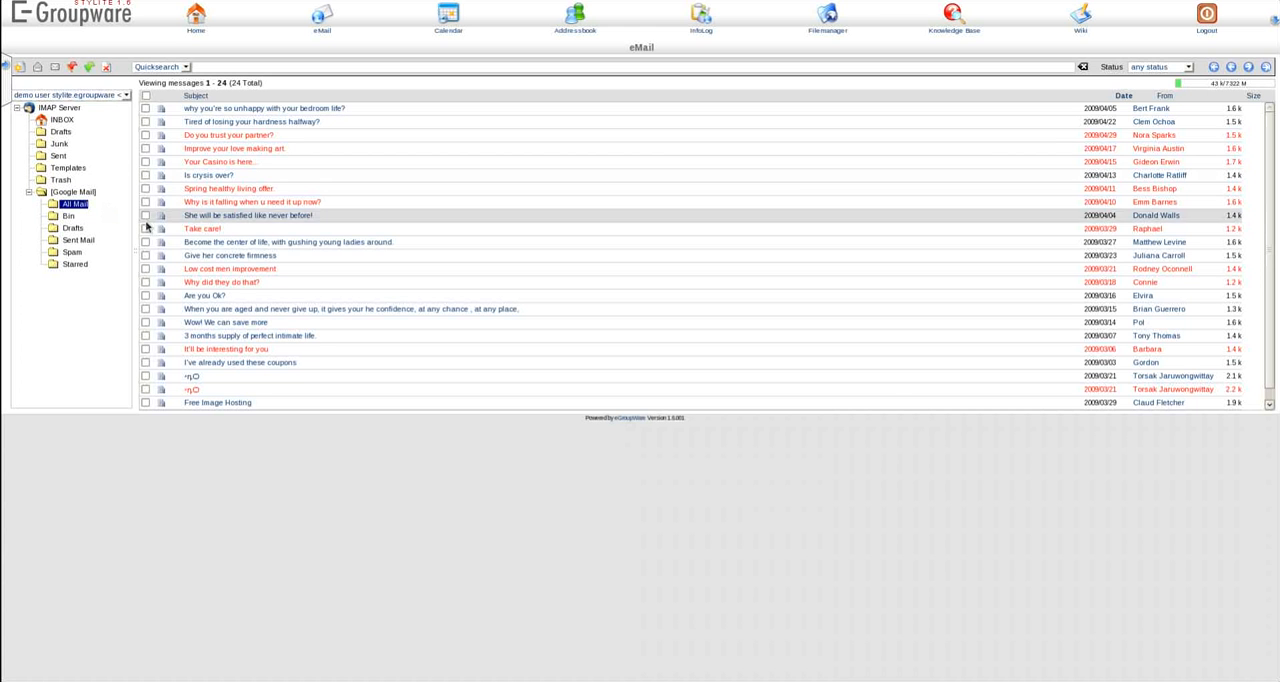
pyautogui.click(202, 228)
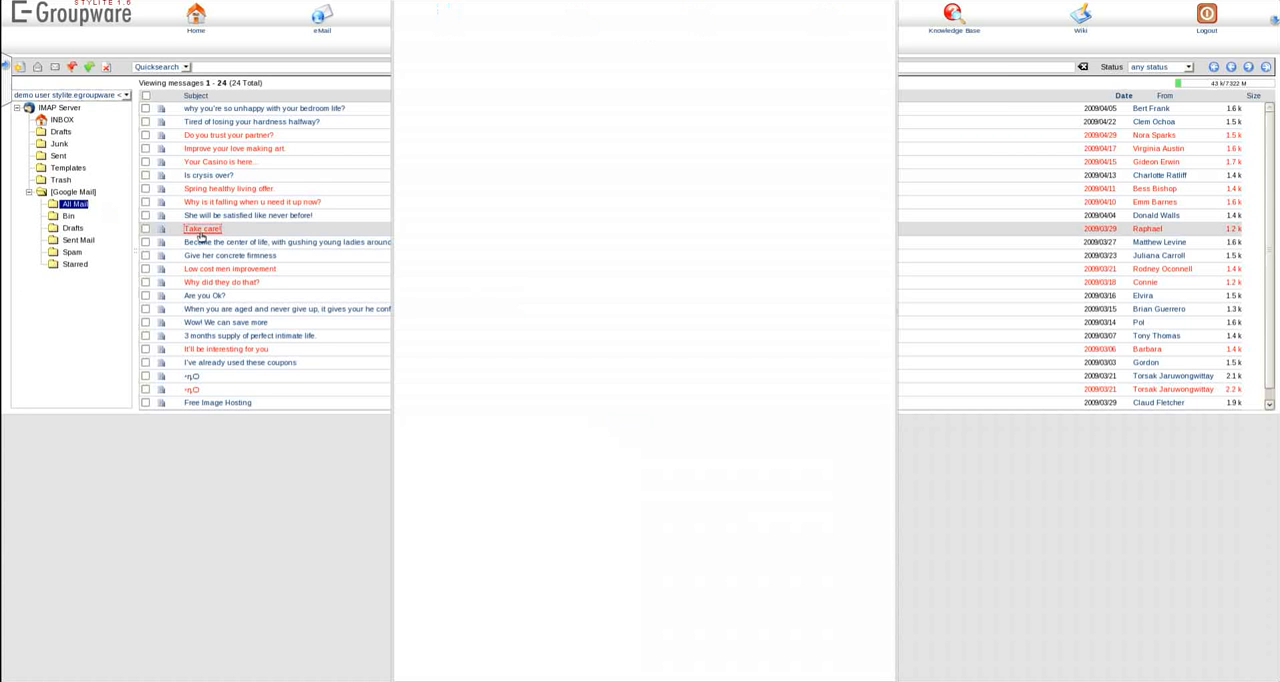
pyautogui.click(202, 228)
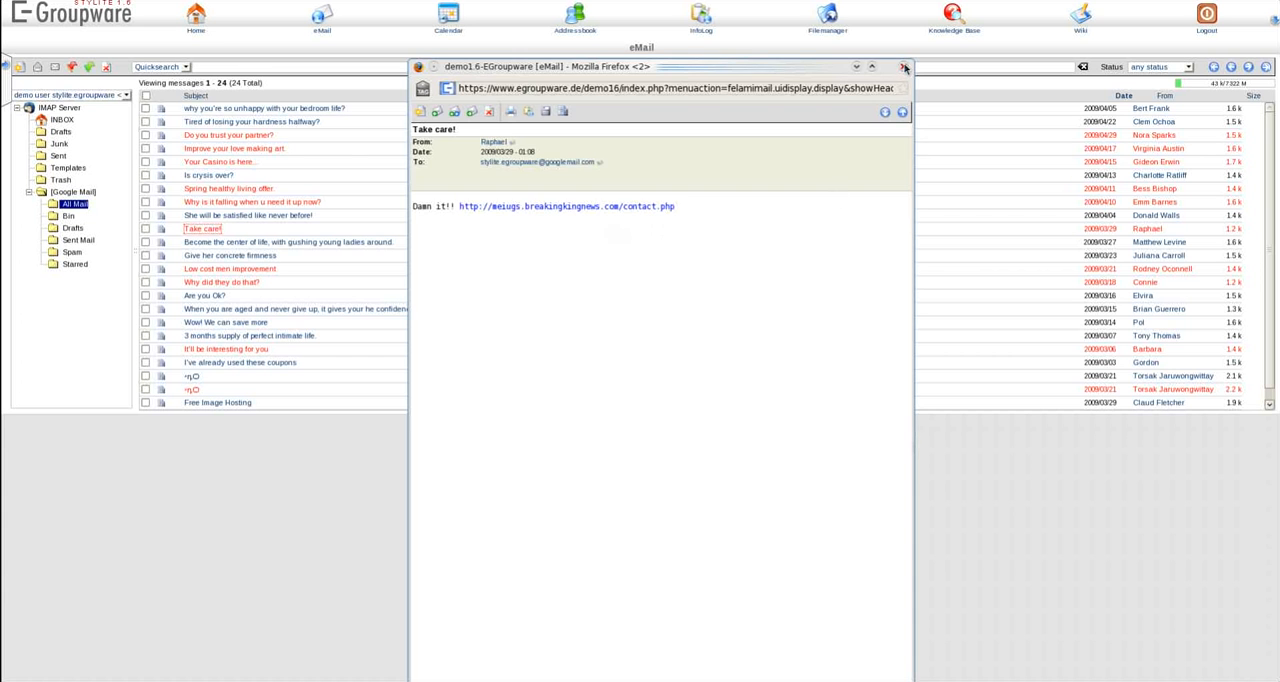
pyautogui.click(899, 62)
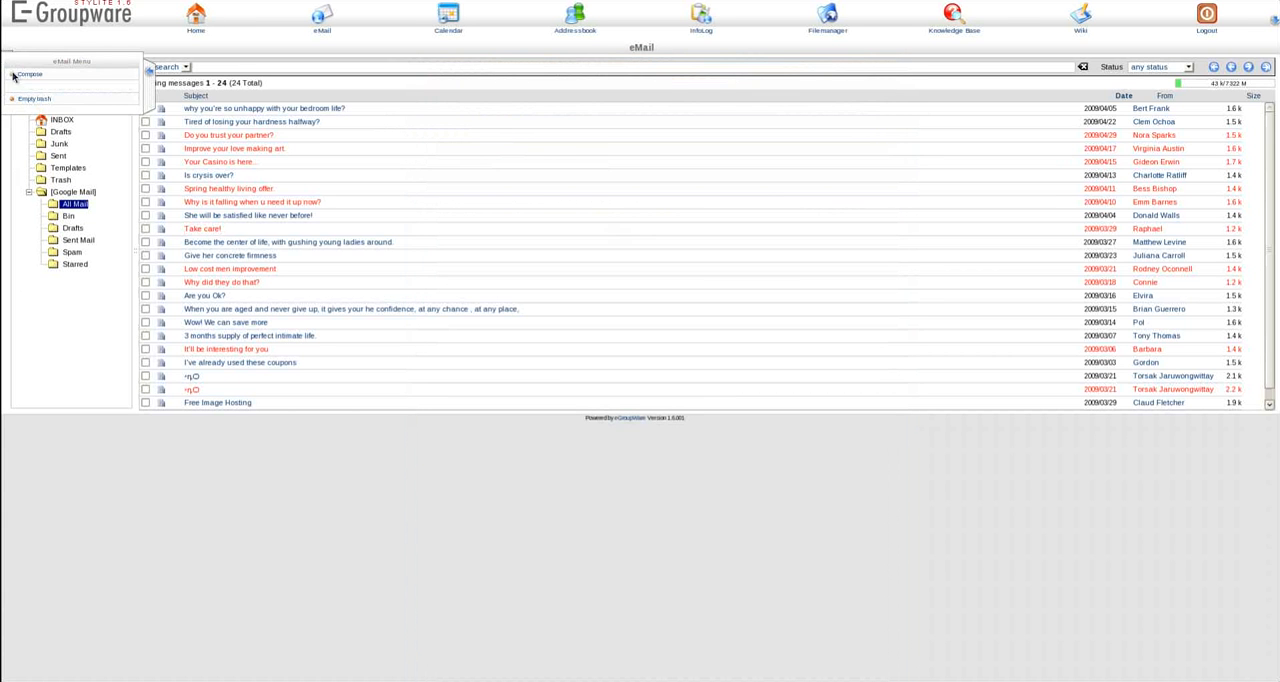
pyautogui.click(30, 74)
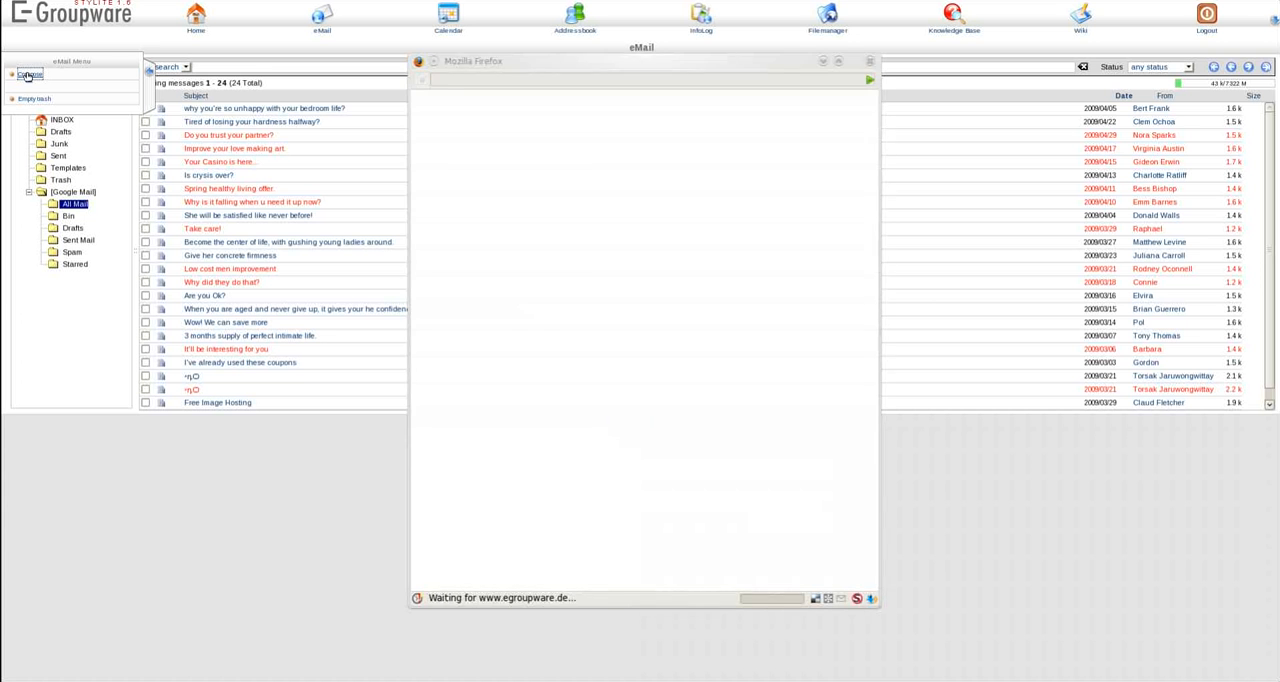
pyautogui.click(29, 74)
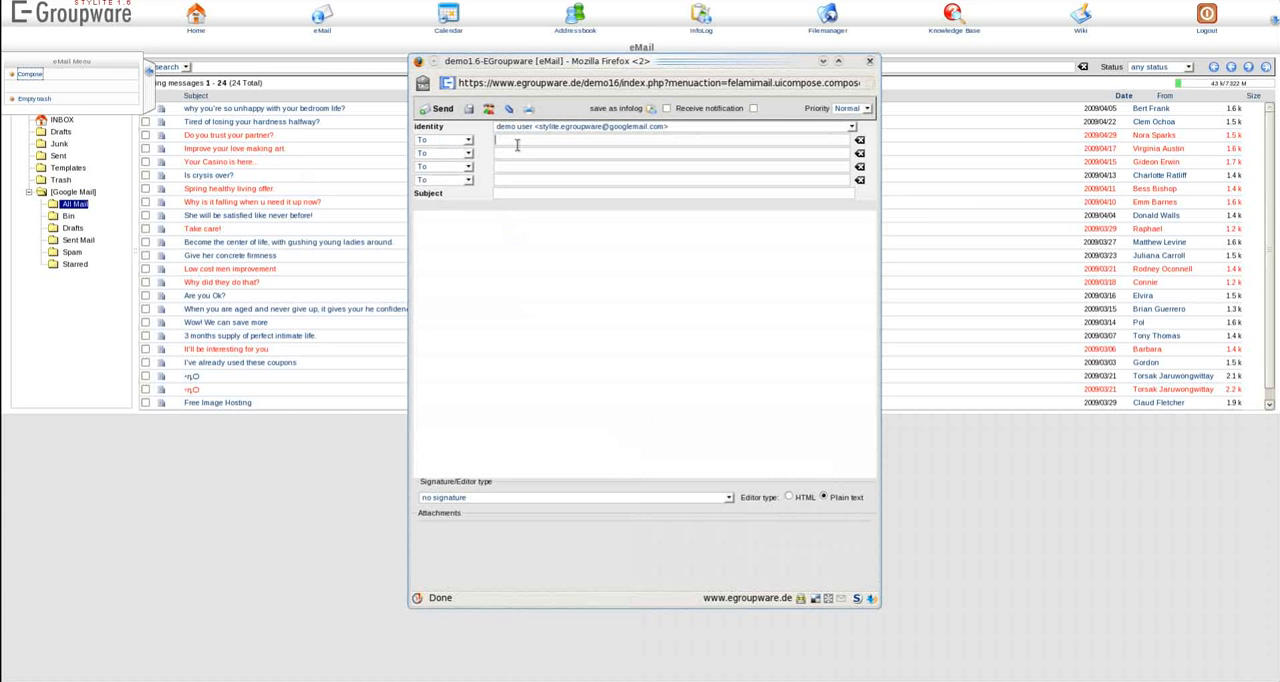
pyautogui.write('demo.stylite-egw.de>')
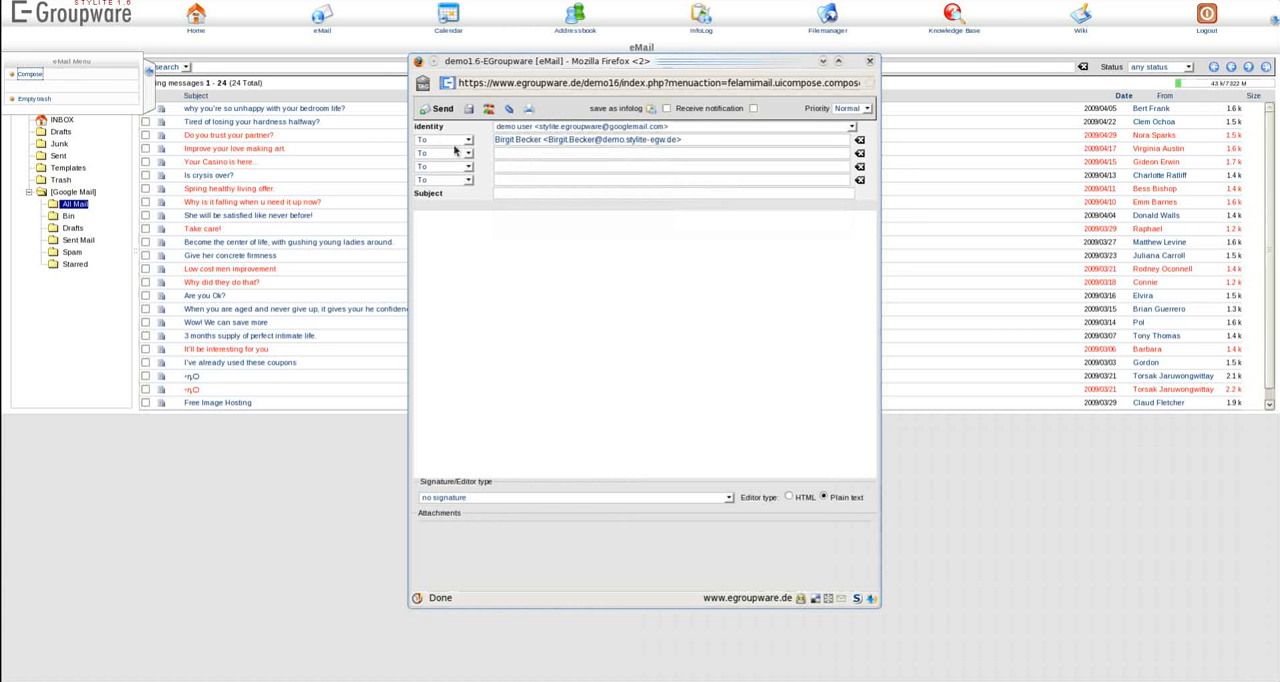
pyautogui.click(444, 153)
pyautogui.write('and')
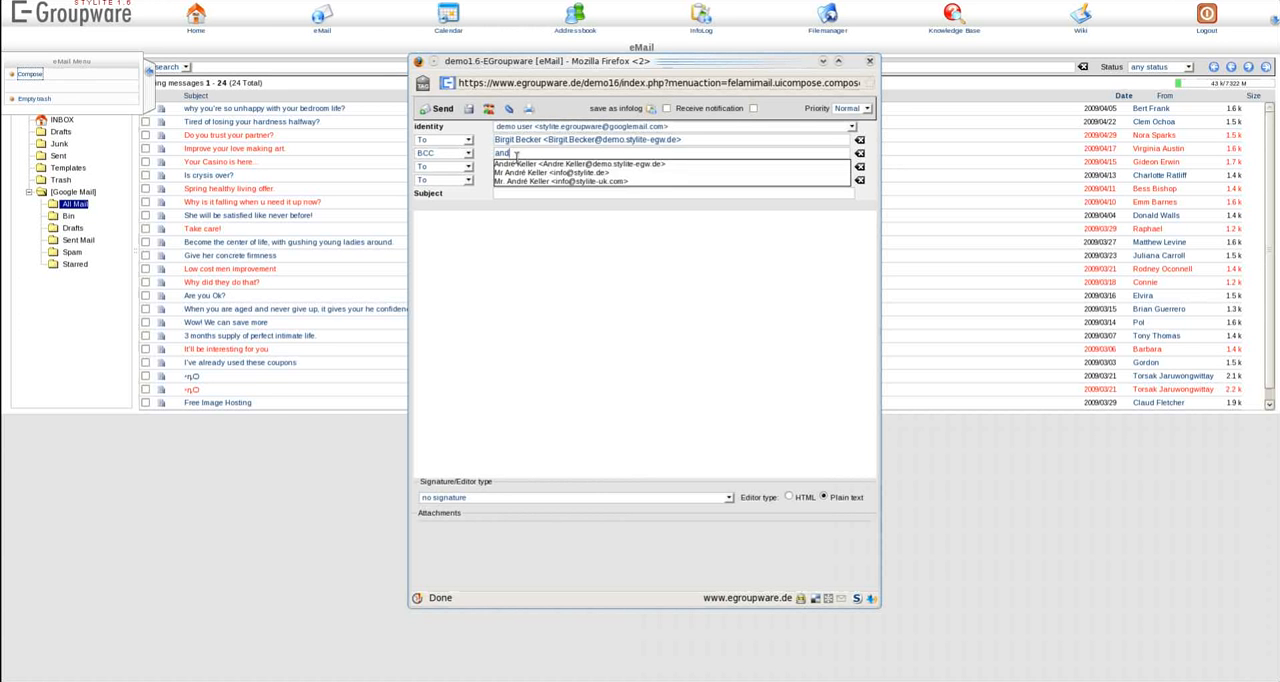
pyautogui.click(578, 164)
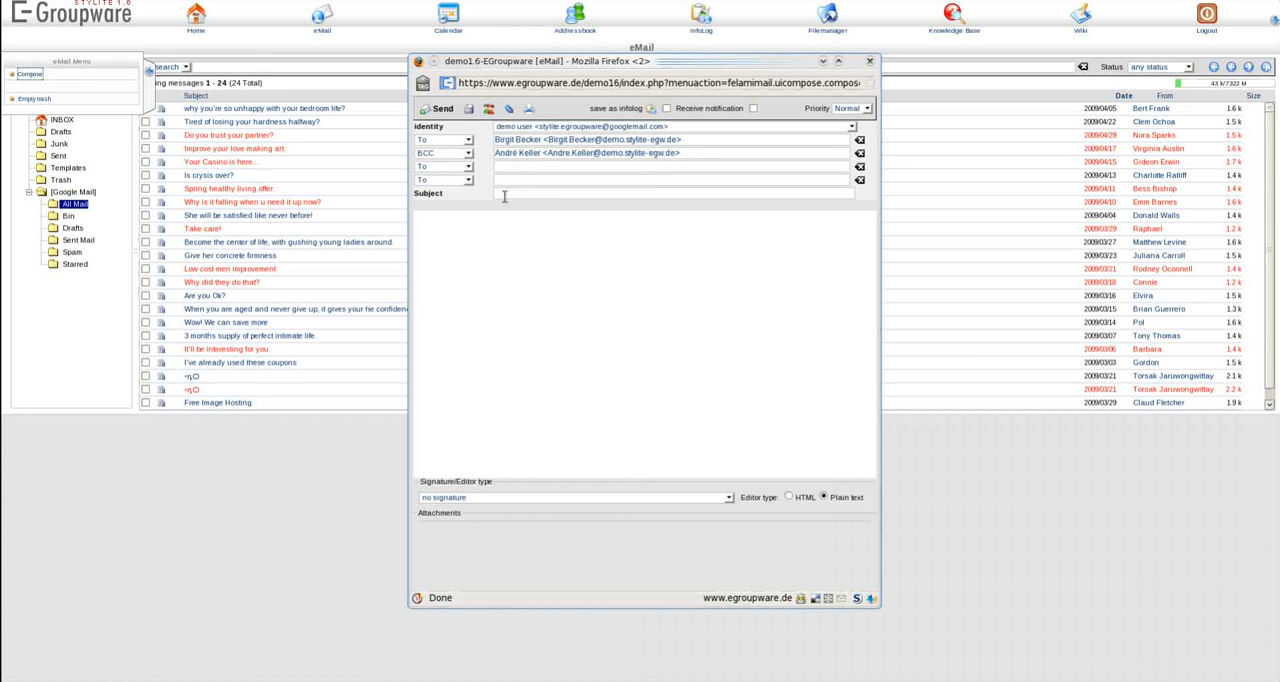
# - Enter subject 'Look it' and body 'Surprise!', then send the email
pyautogui.write('Look it')
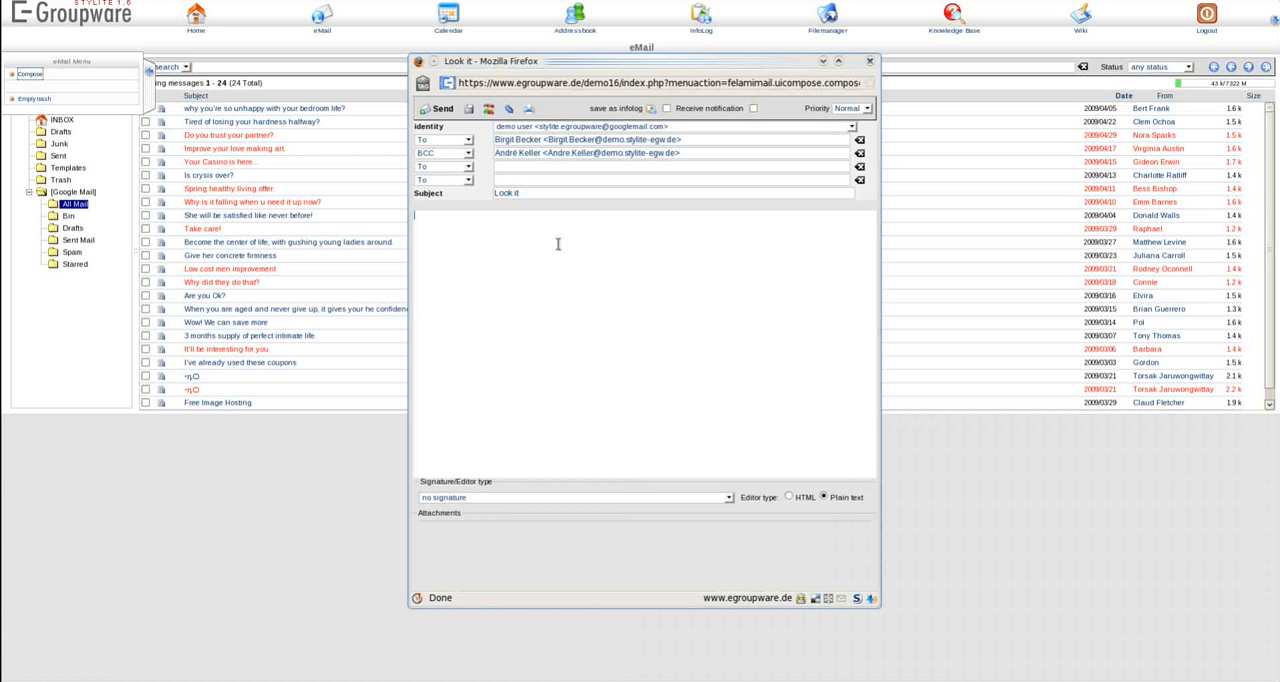
pyautogui.write('Surprise!')
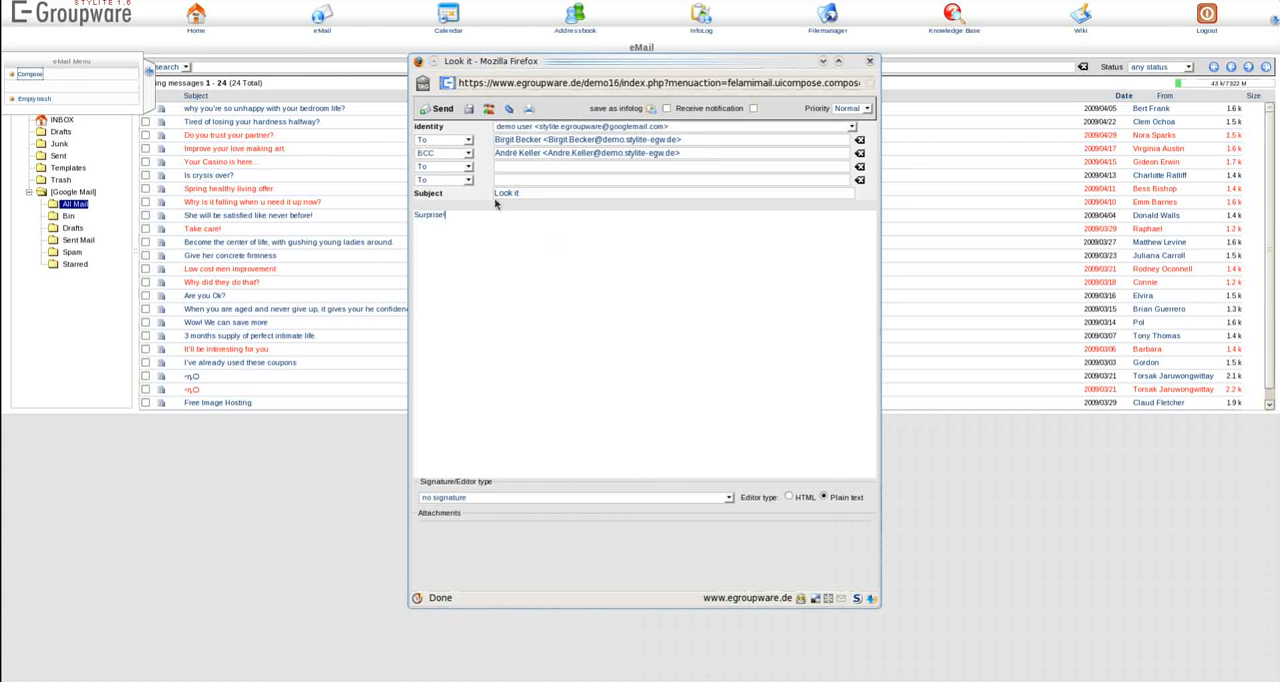
pyautogui.click(426, 109)
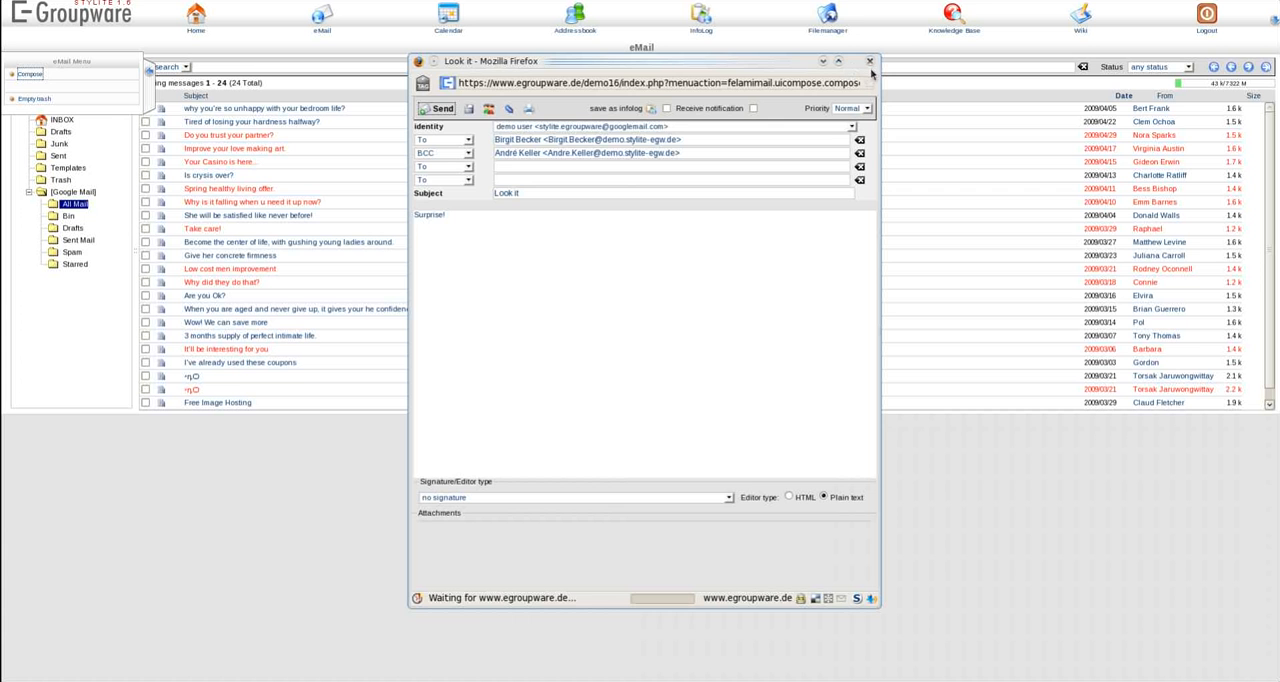
# - Browse the 10 Addressbook contacts, then view /home/demo in the Filemanager
pyautogui.click(869, 61)
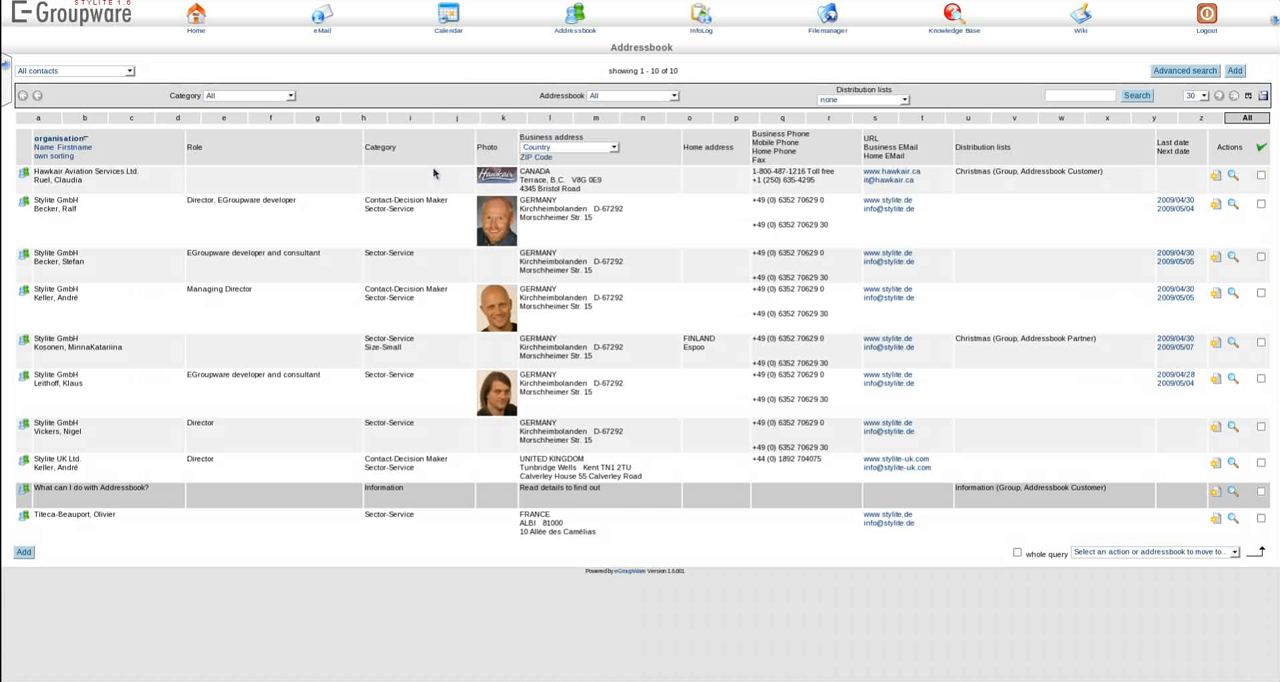
pyautogui.moveTo(127, 439)
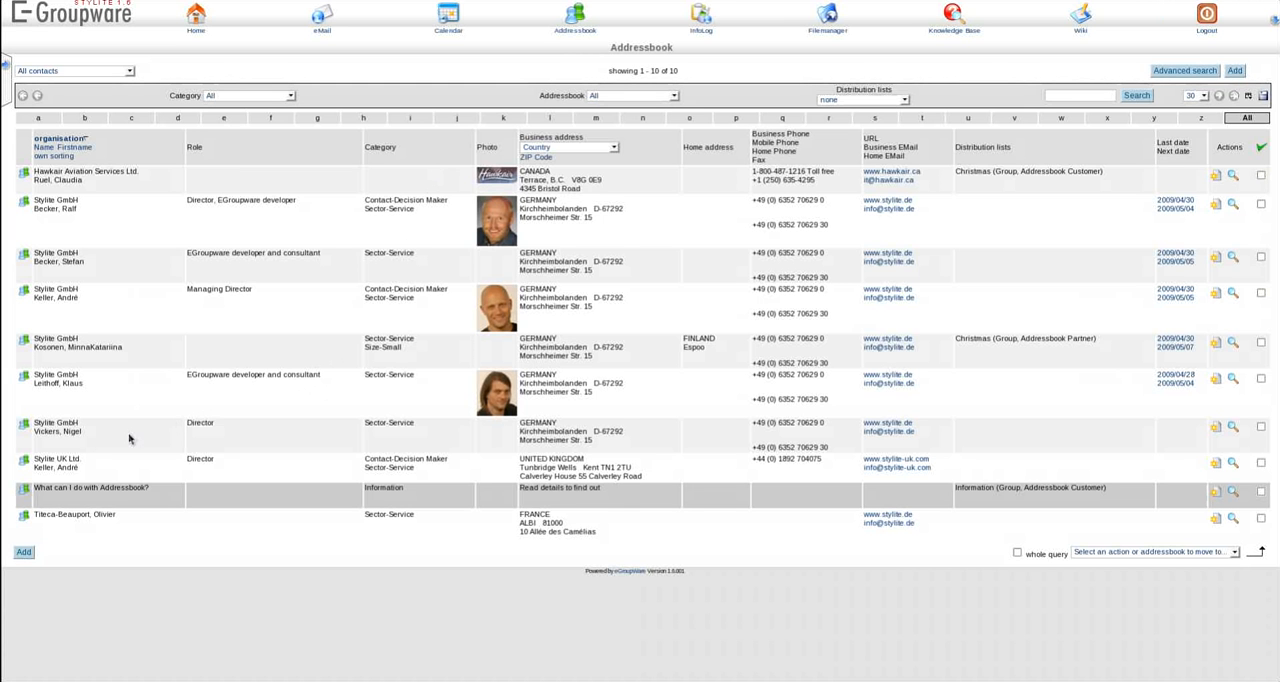
pyautogui.moveTo(1182, 281)
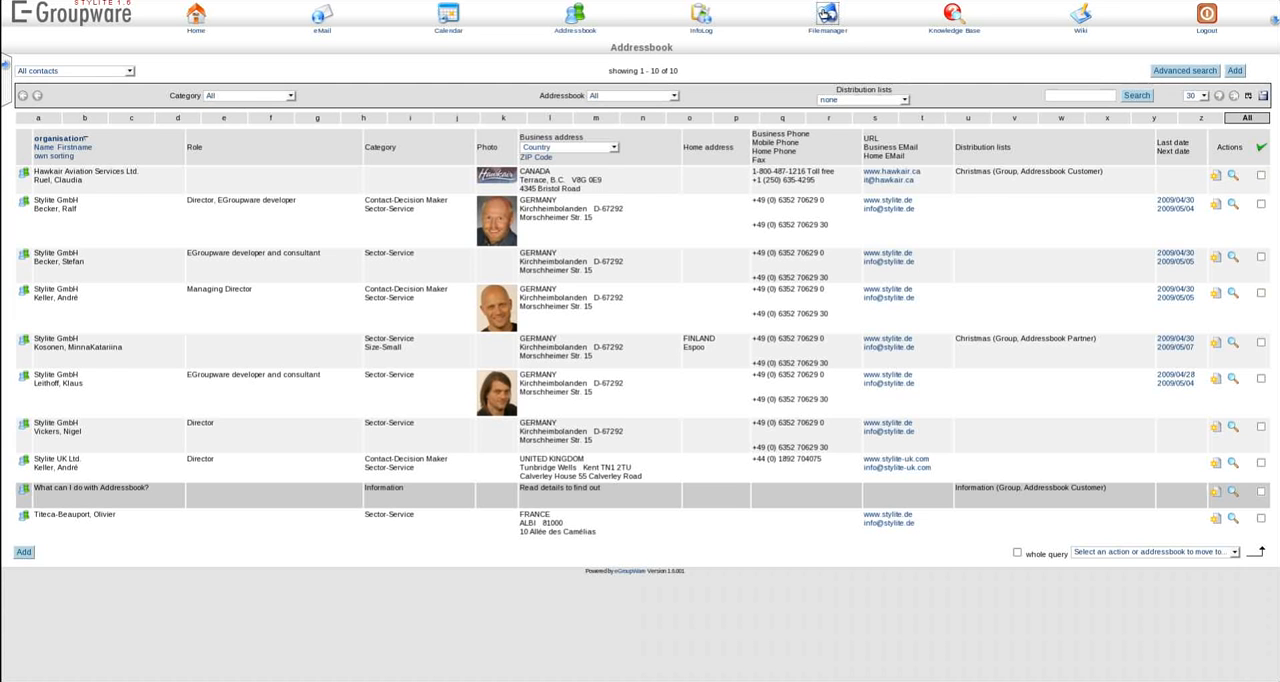
pyautogui.click(823, 18)
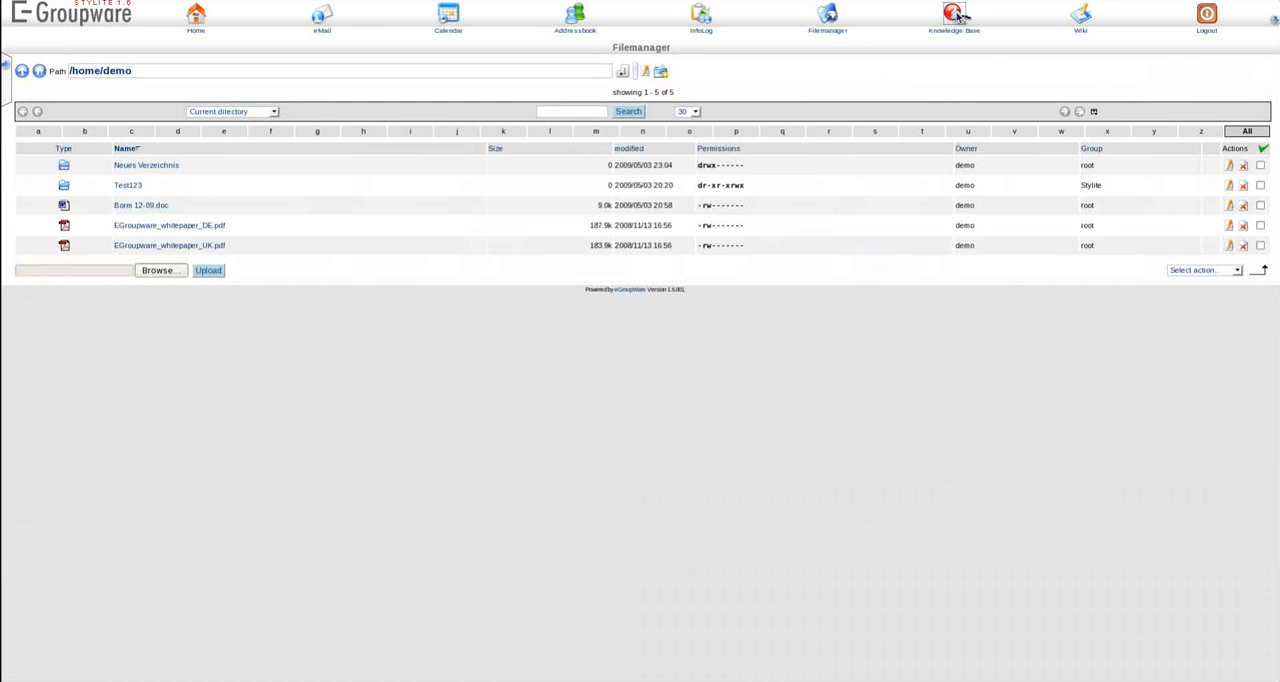
# - Show the Knowledge Base with its 9 articles and latest and most viewed lists
pyautogui.click(950, 16)
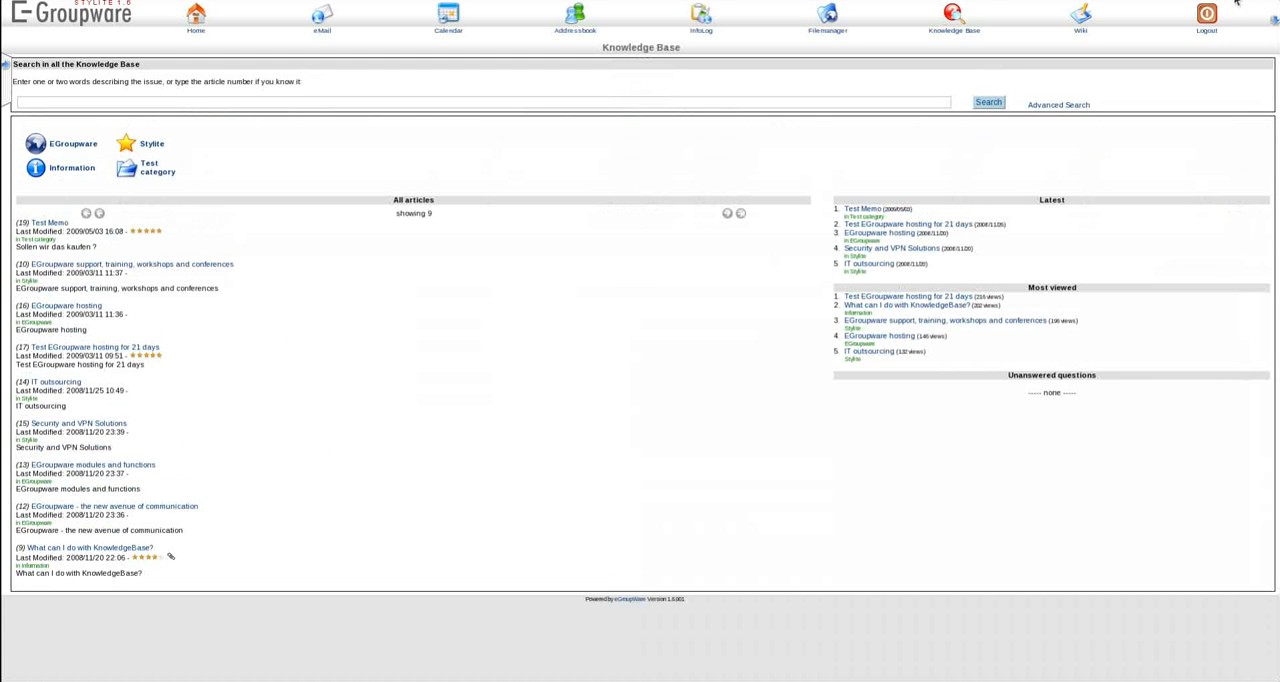
pyautogui.moveTo(1077, 24)
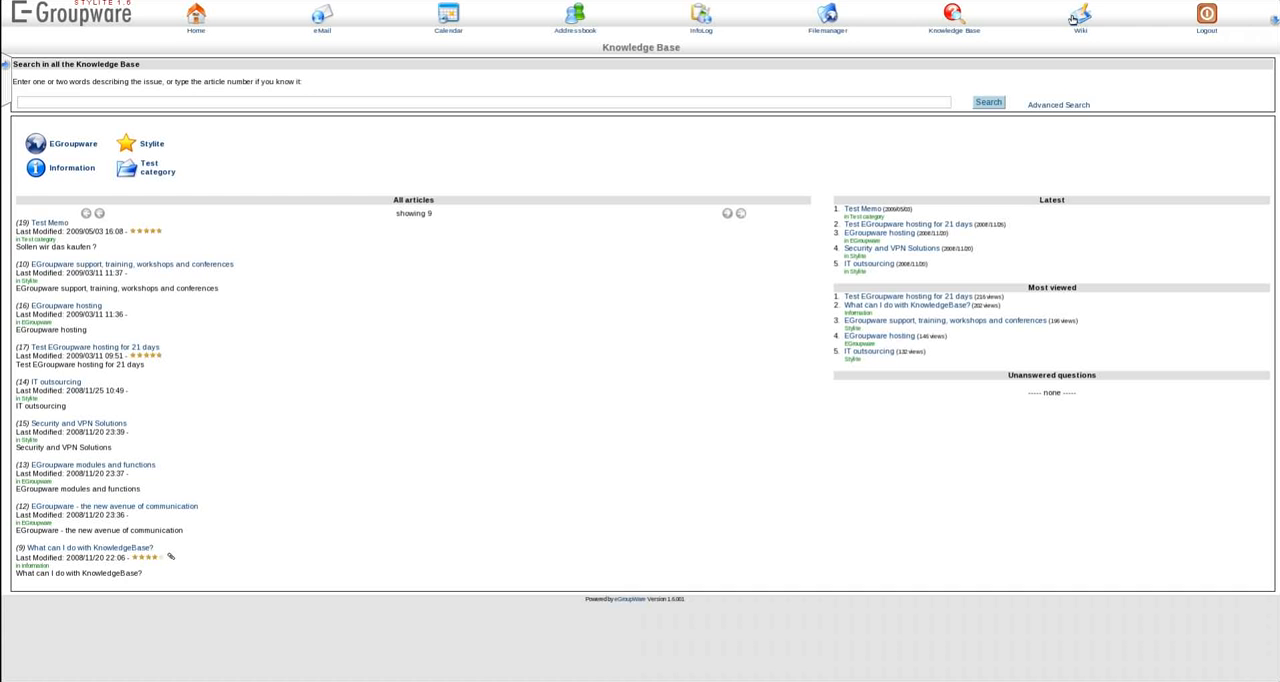
# - Open the Wiki's 'EGroupware modules and functions' page and scroll through it and back up
pyautogui.click(1080, 18)
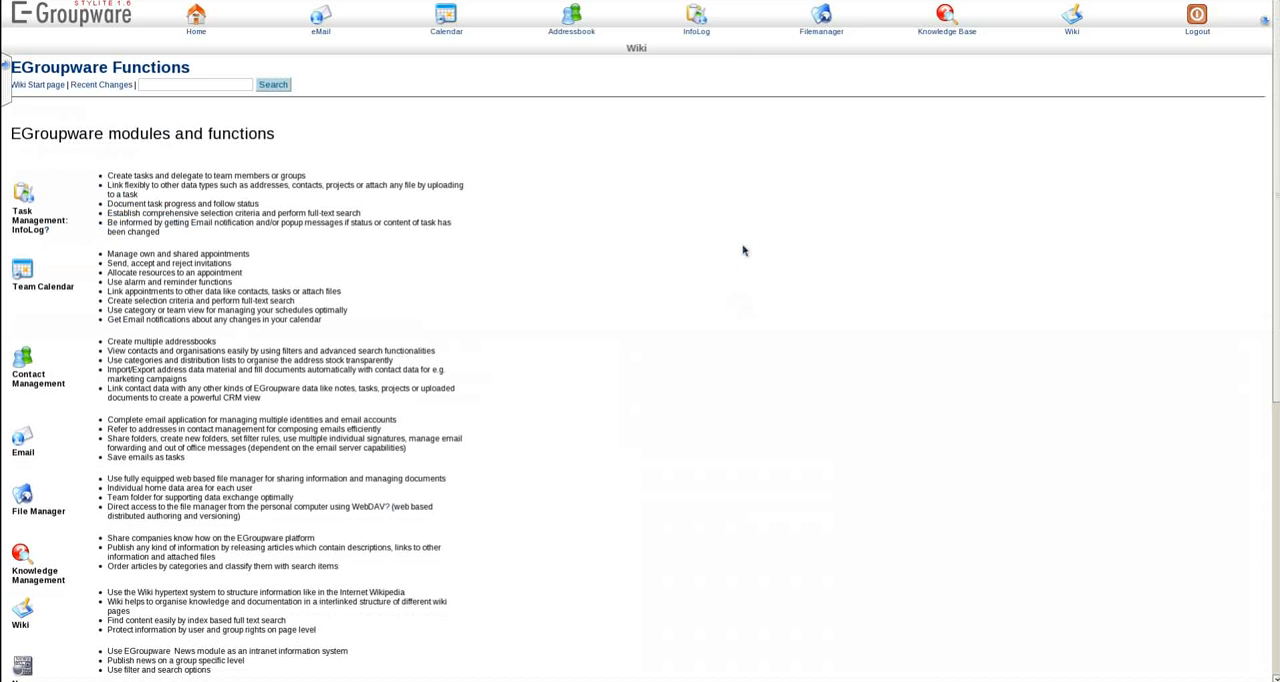
pyautogui.scroll(-3)
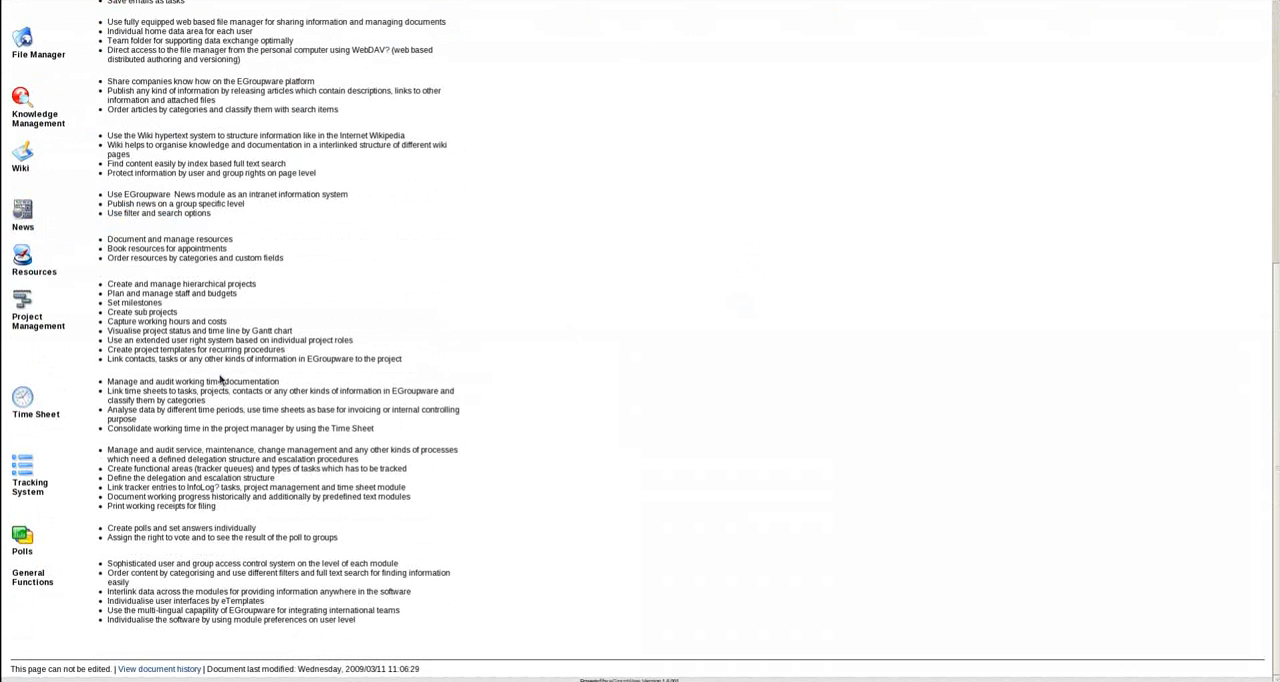
pyautogui.scroll(3)
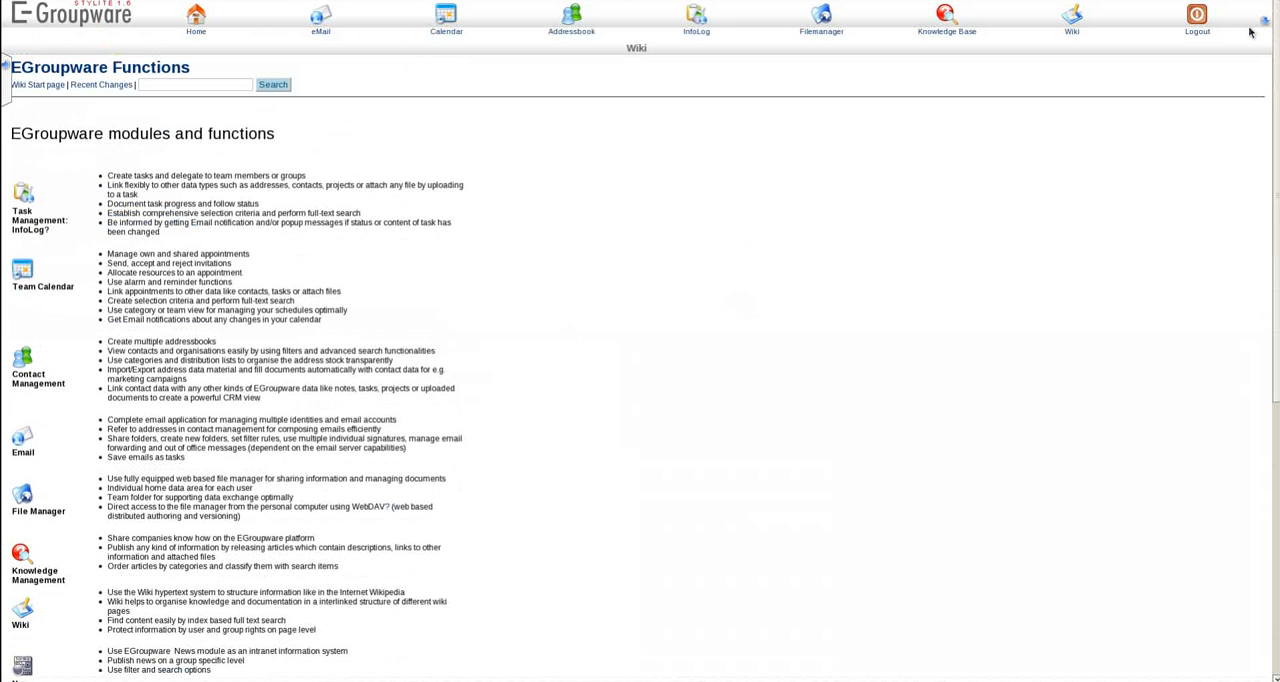
# - View ProjectManager's elements and 'get it done' Gantt chart, then return to Knowledge Base
pyautogui.click(1263, 19)
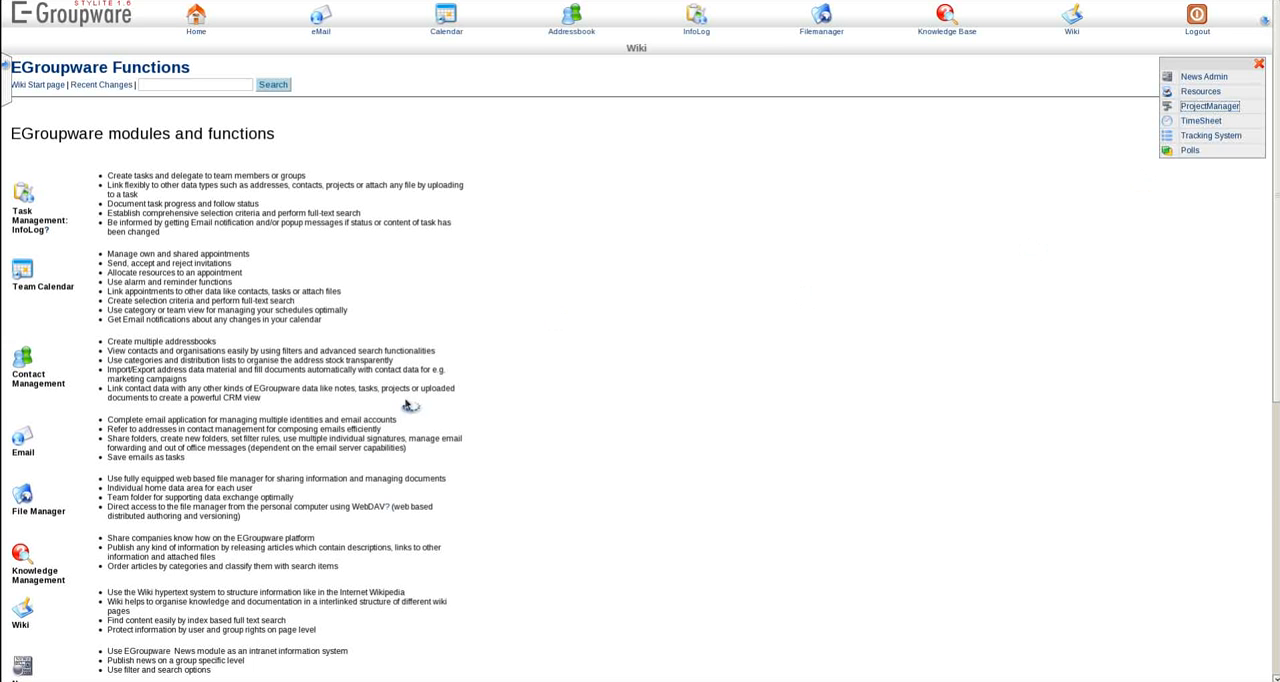
pyautogui.click(1209, 105)
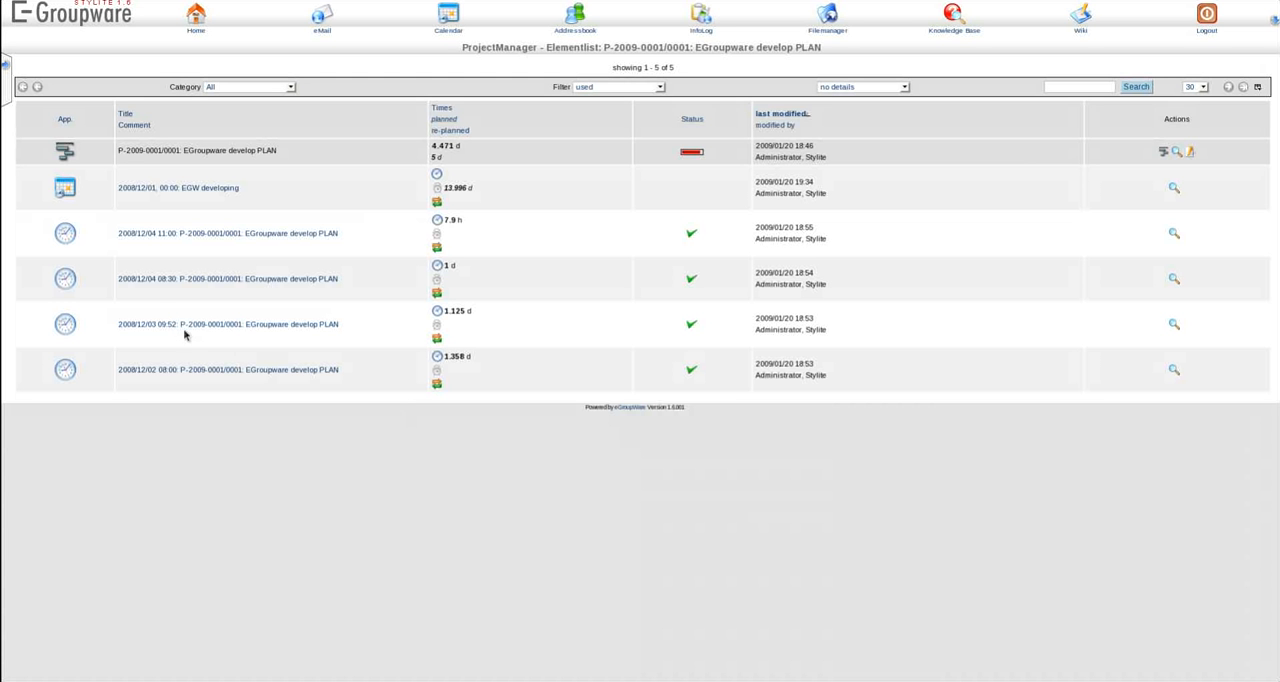
pyautogui.moveTo(1073, 198)
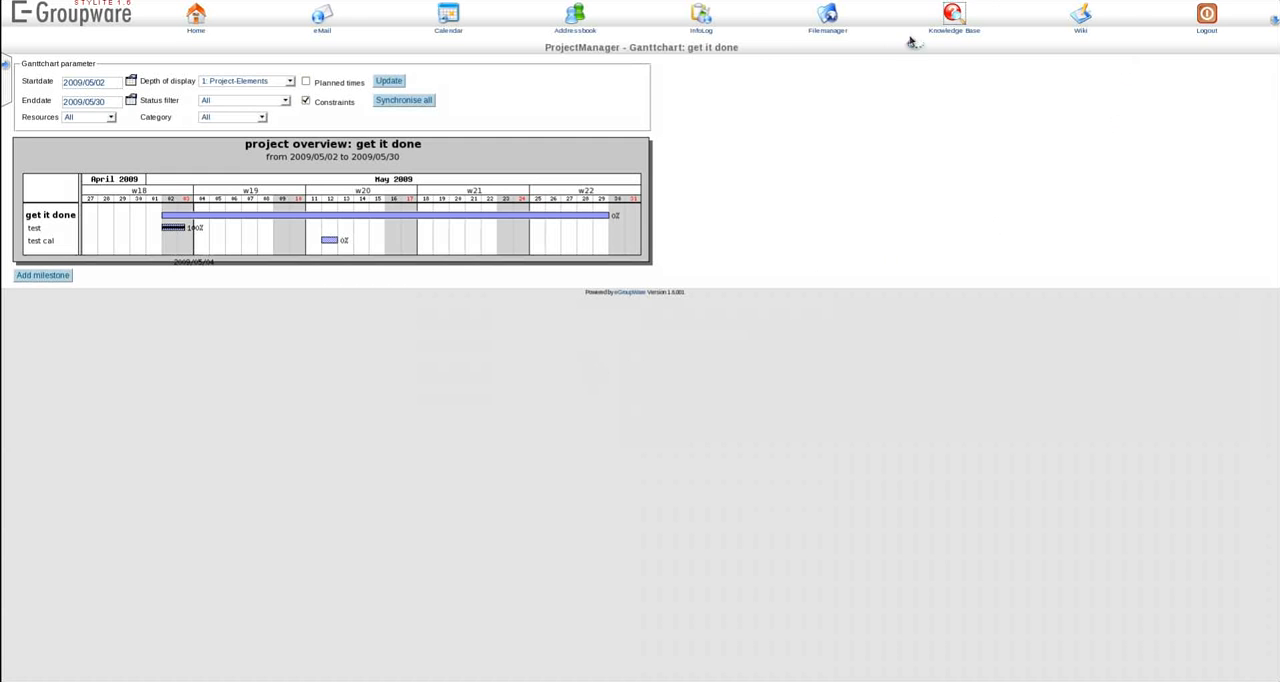
pyautogui.click(949, 15)
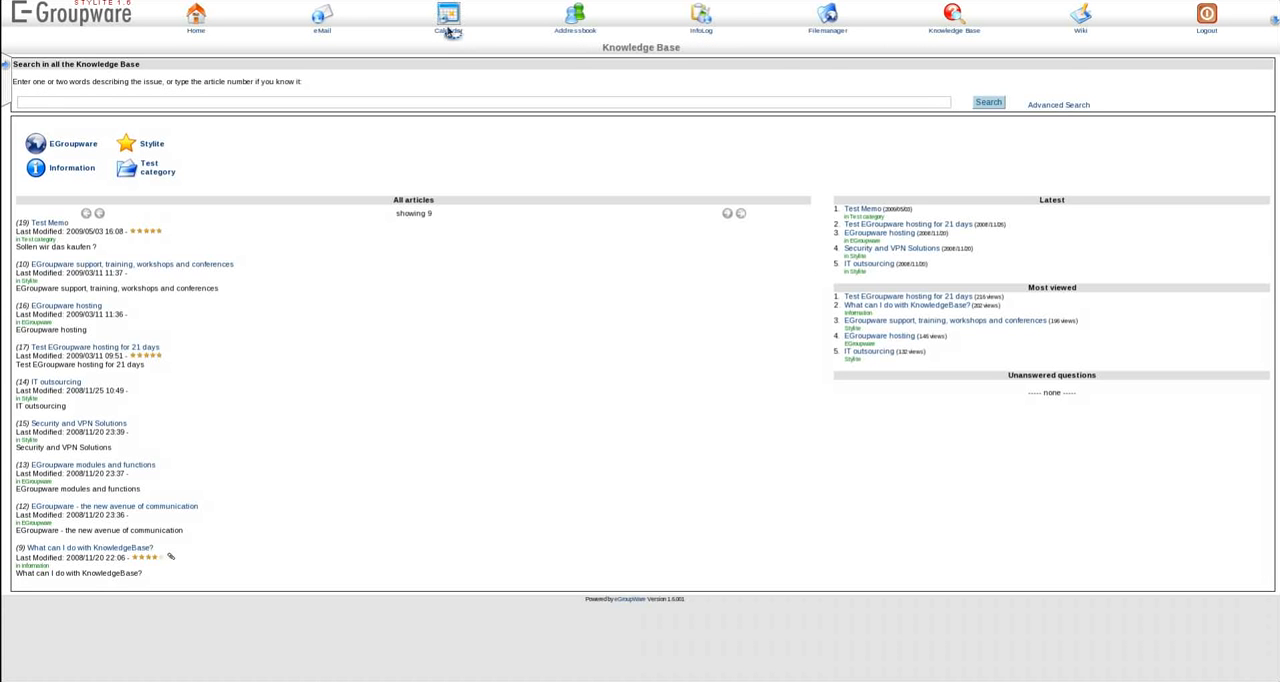
# - Show the Calendar day view for Sunday, May 3 with its three appointments
pyautogui.click(451, 18)
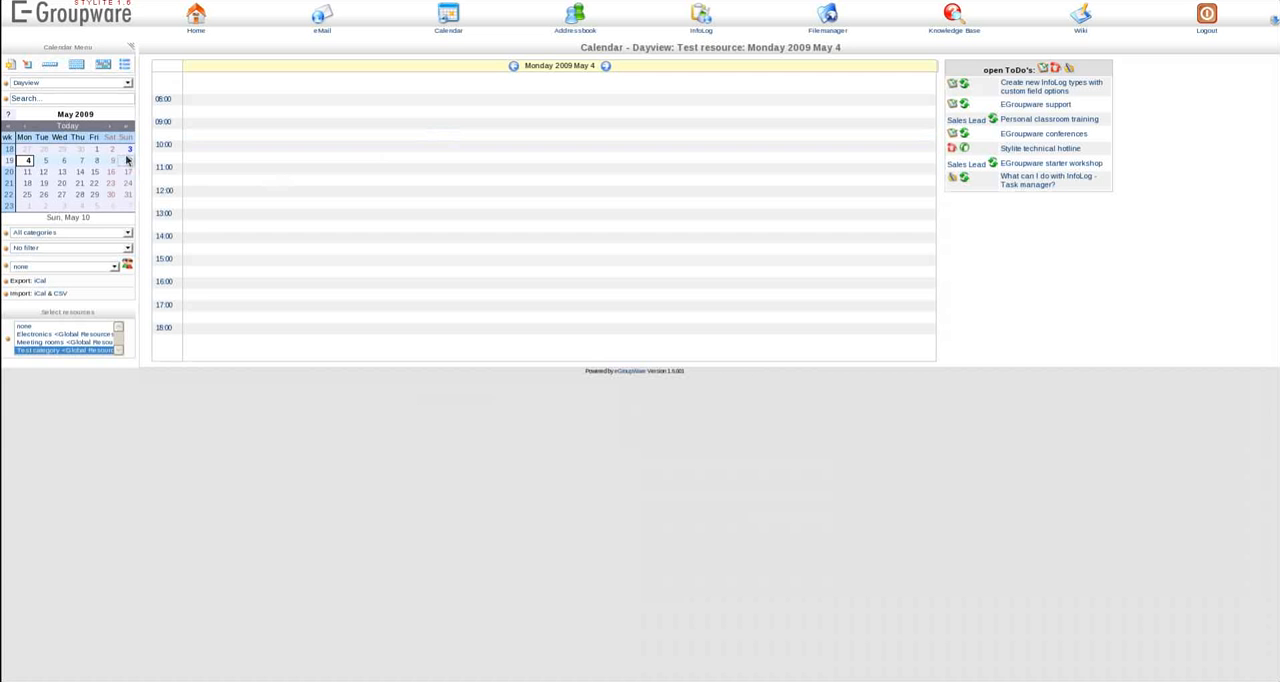
pyautogui.click(128, 149)
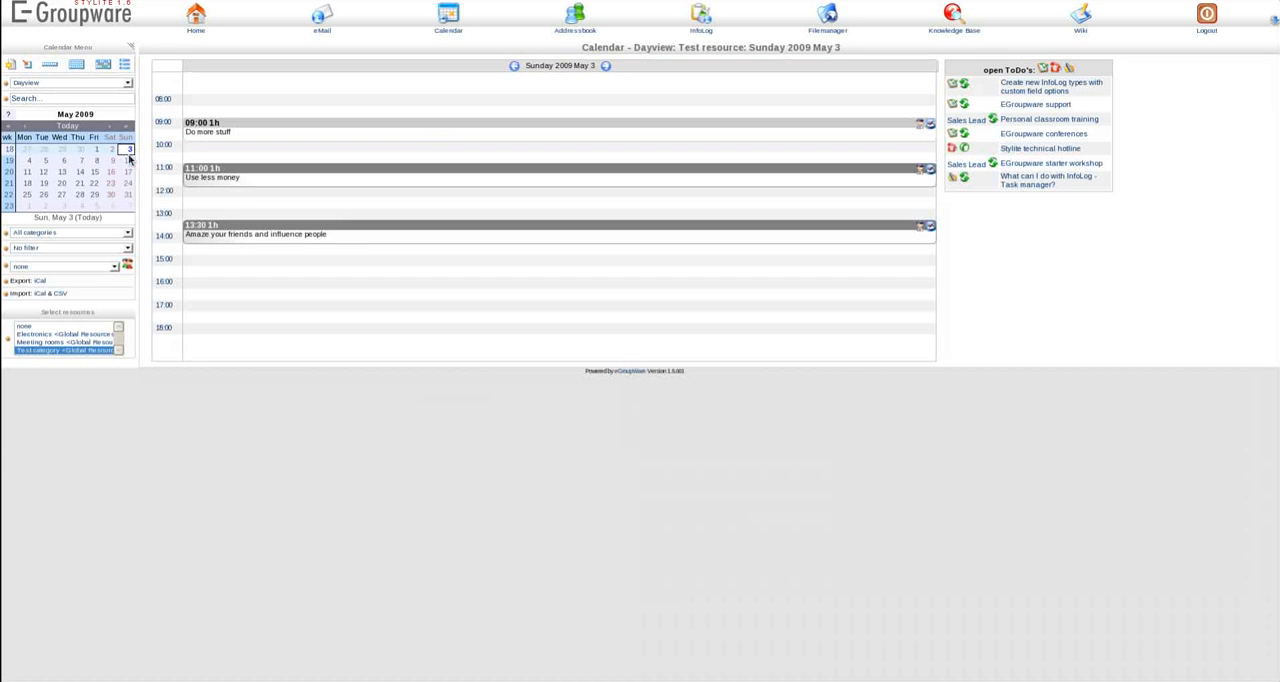
pyautogui.moveTo(205, 137)
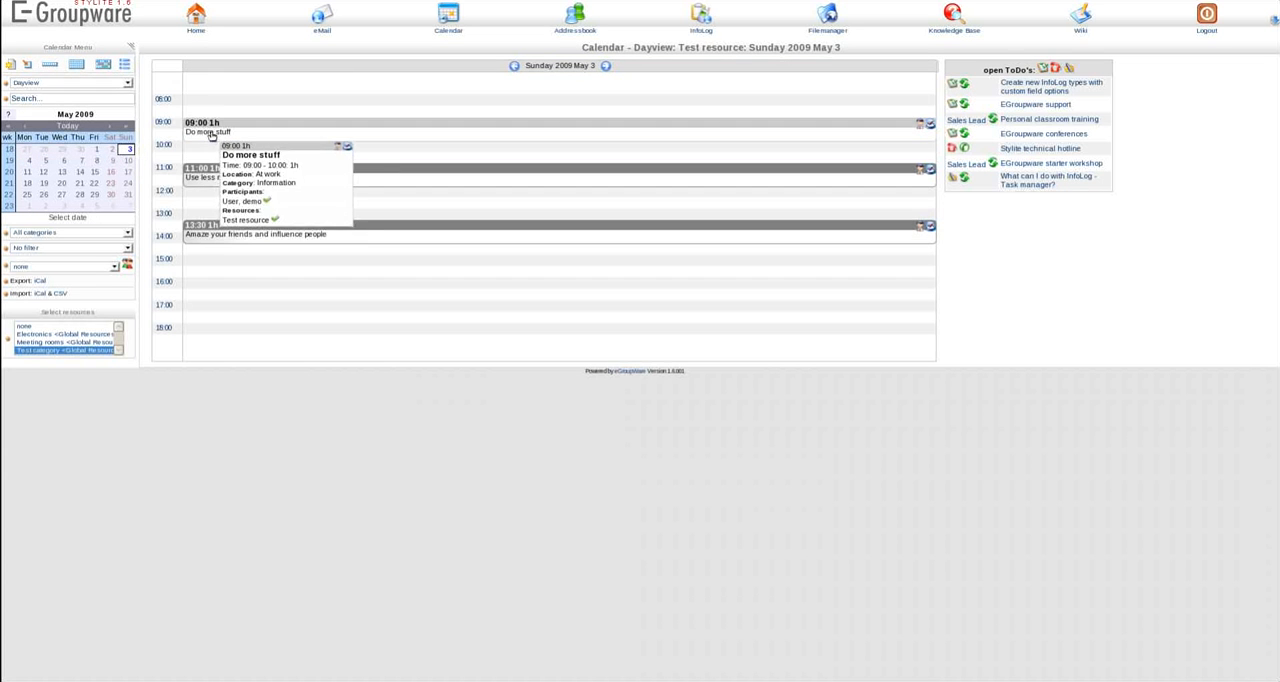
pyautogui.moveTo(214, 178)
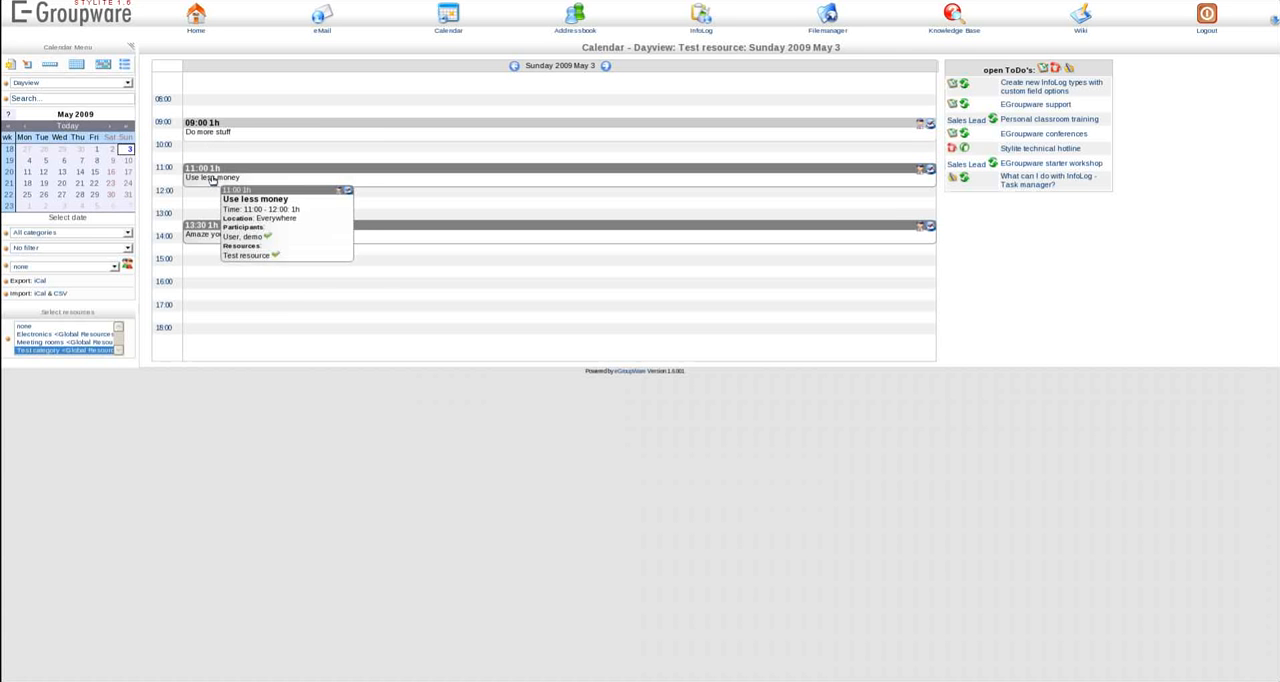
pyautogui.moveTo(233, 234)
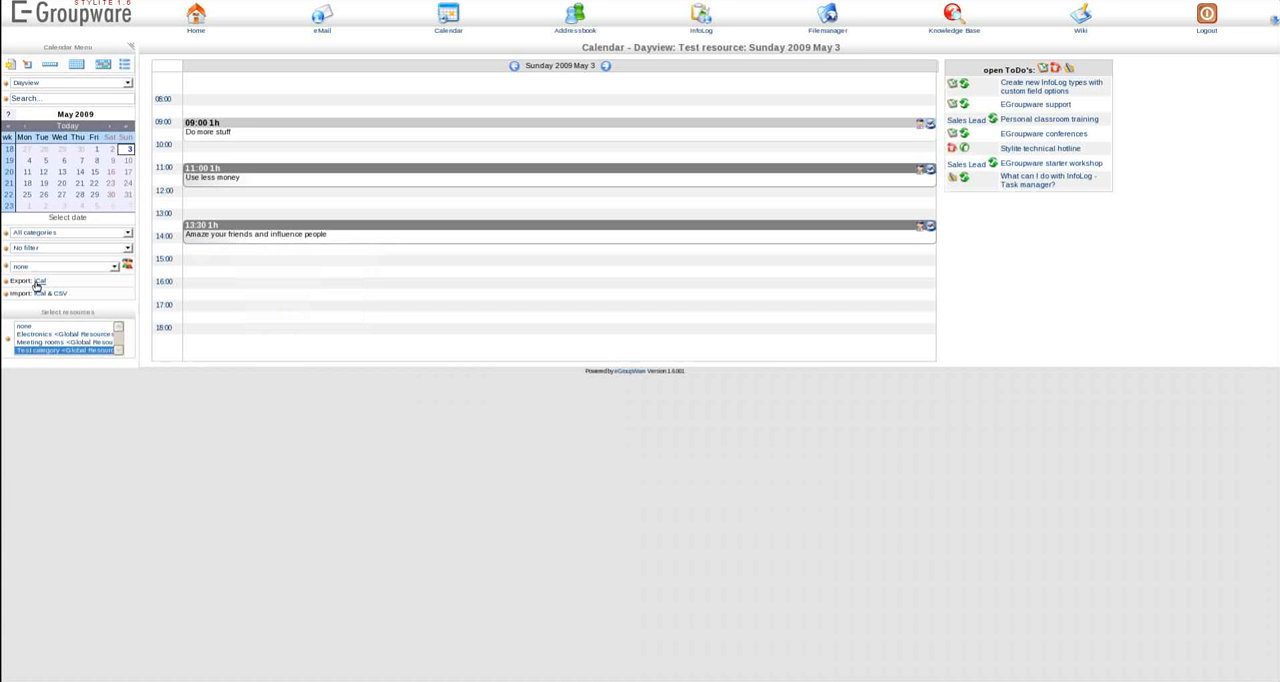
pyautogui.moveTo(391, 330)
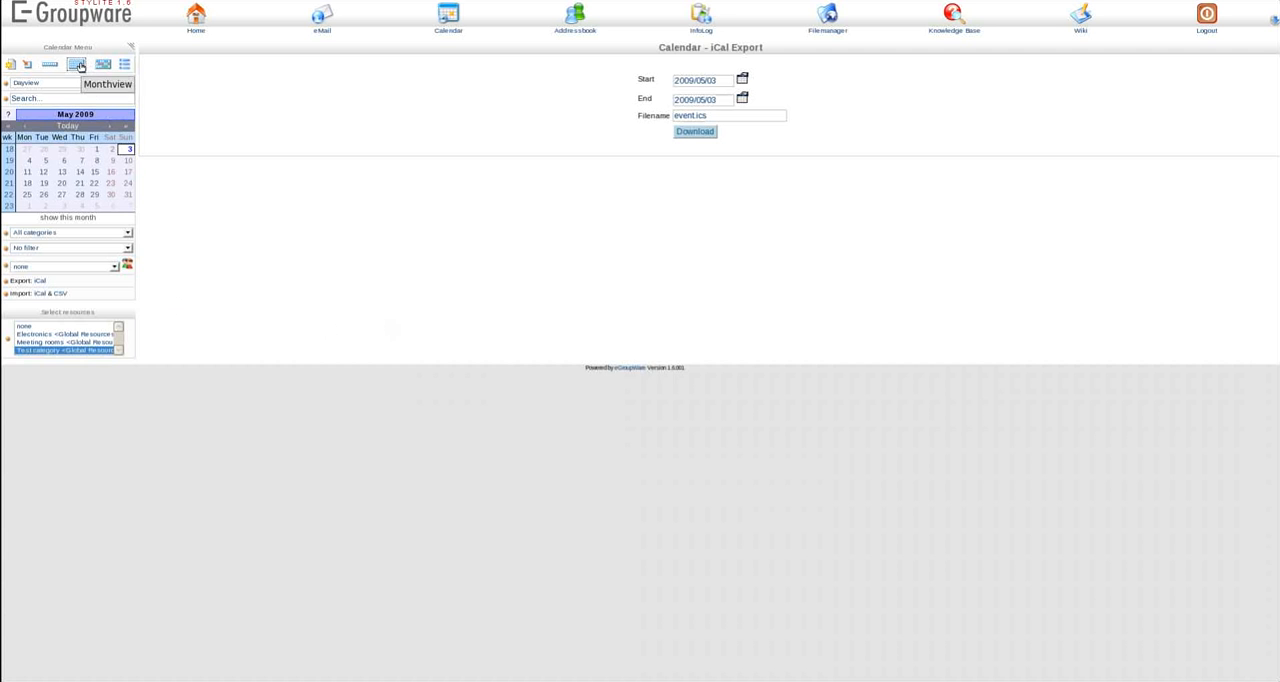
# - View the May 2009 calendar in month view and group planner view
pyautogui.click(100, 64)
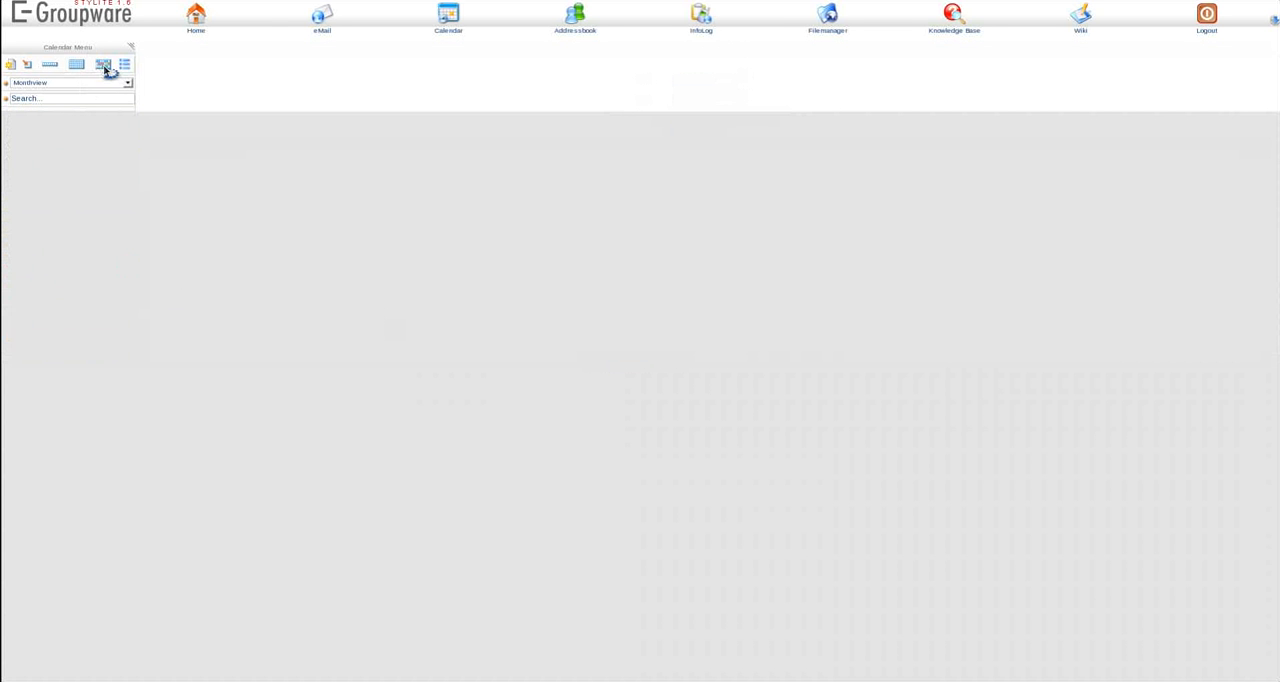
pyautogui.click(102, 64)
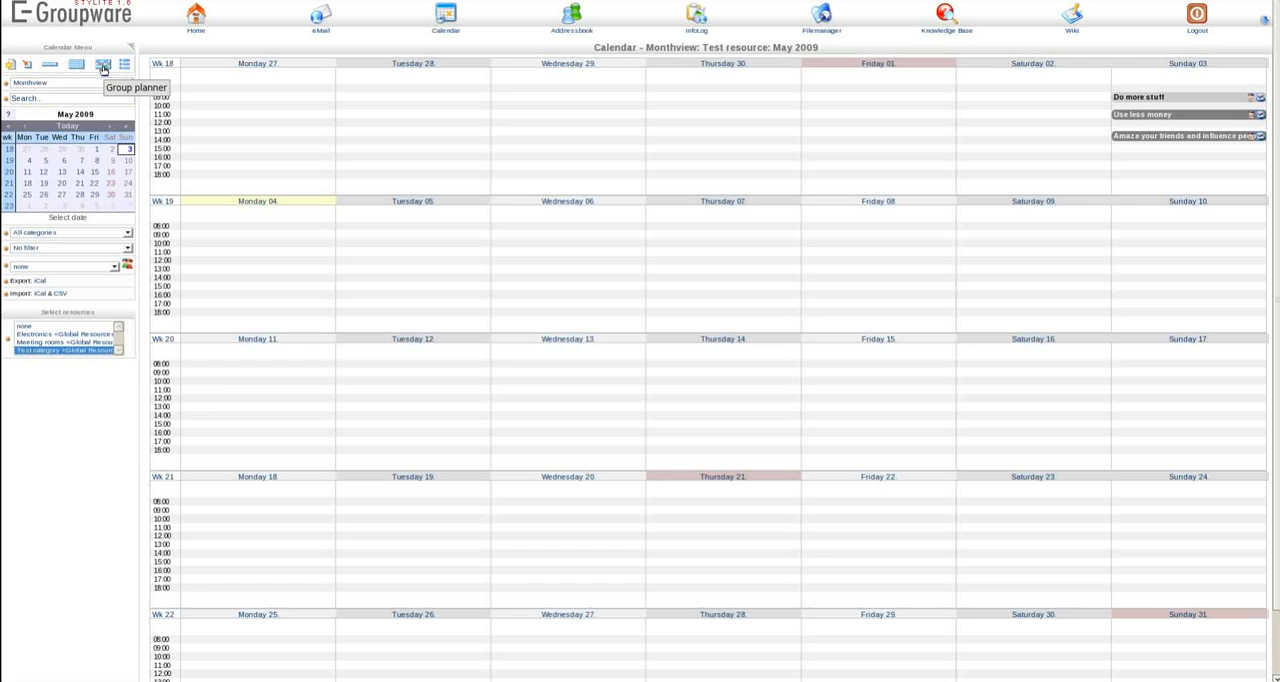
pyautogui.click(100, 66)
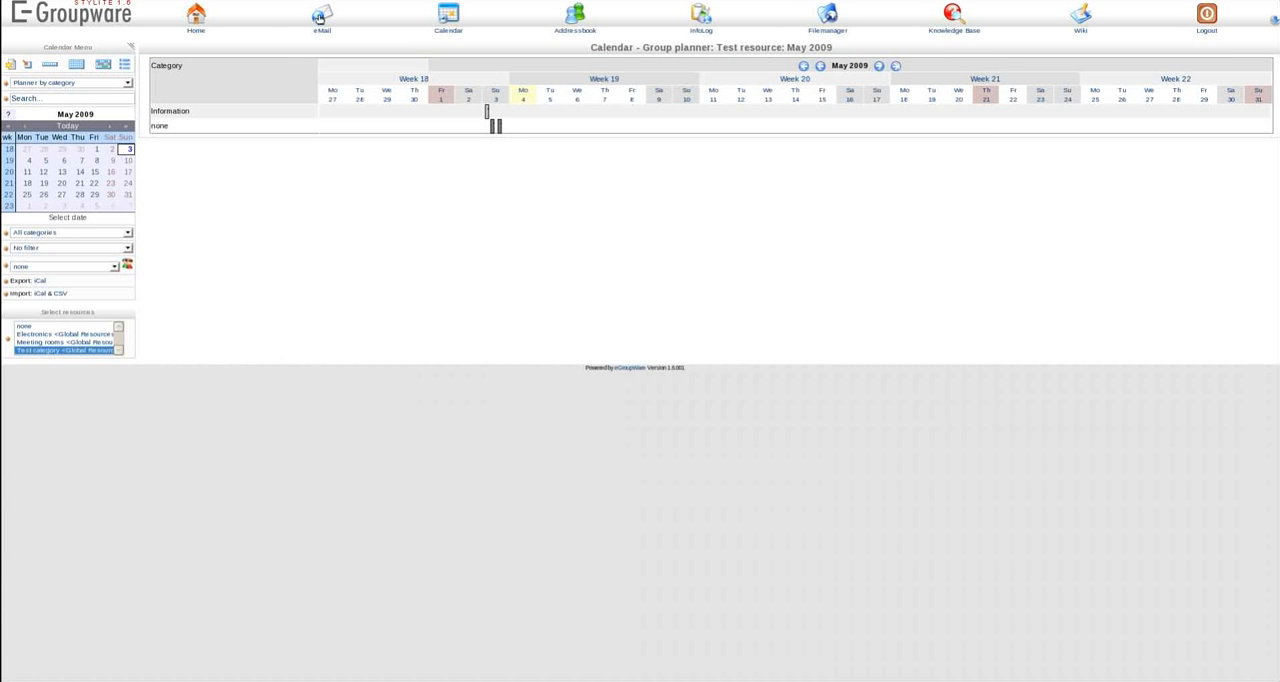
# - Visit the eMail inbox, then return to the Home page
pyautogui.click(319, 18)
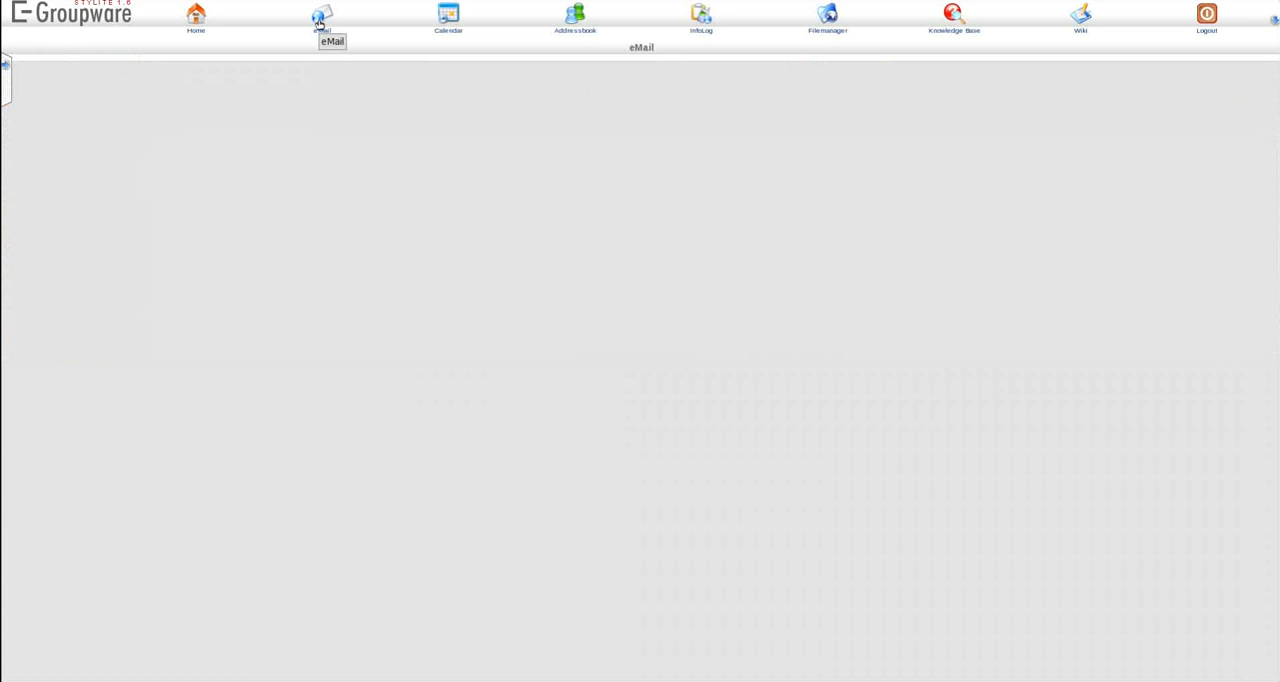
pyautogui.click(322, 18)
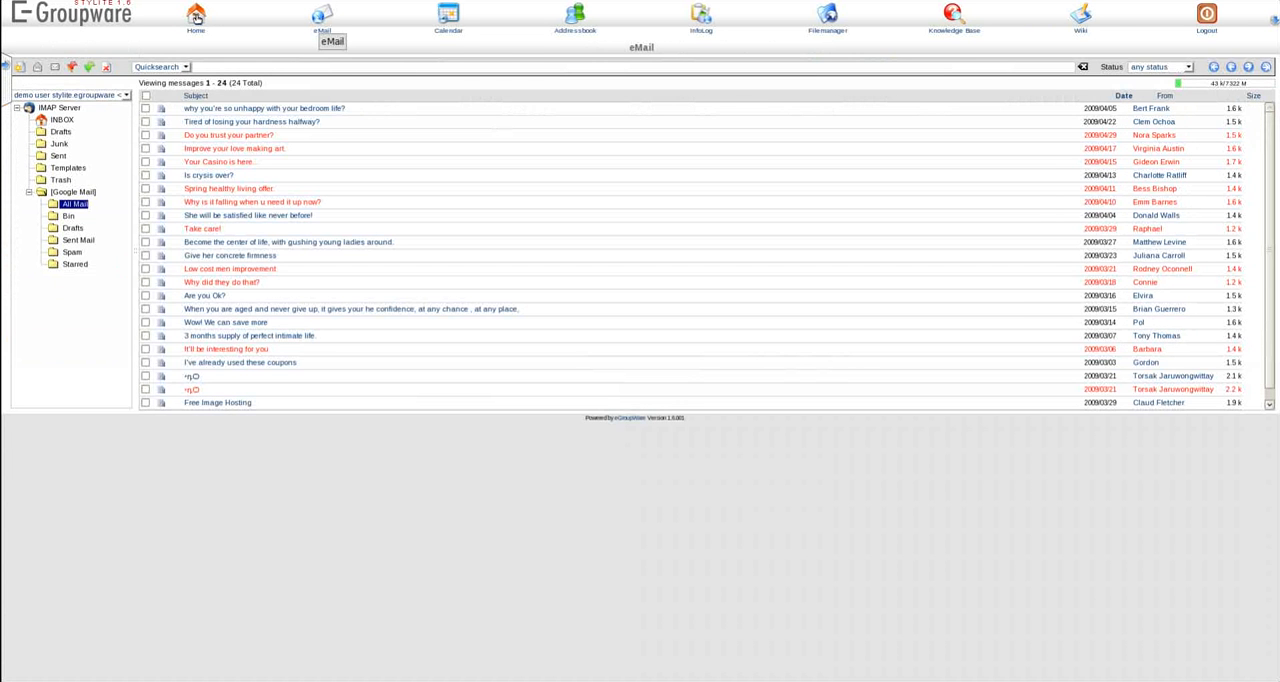
pyautogui.click(203, 18)
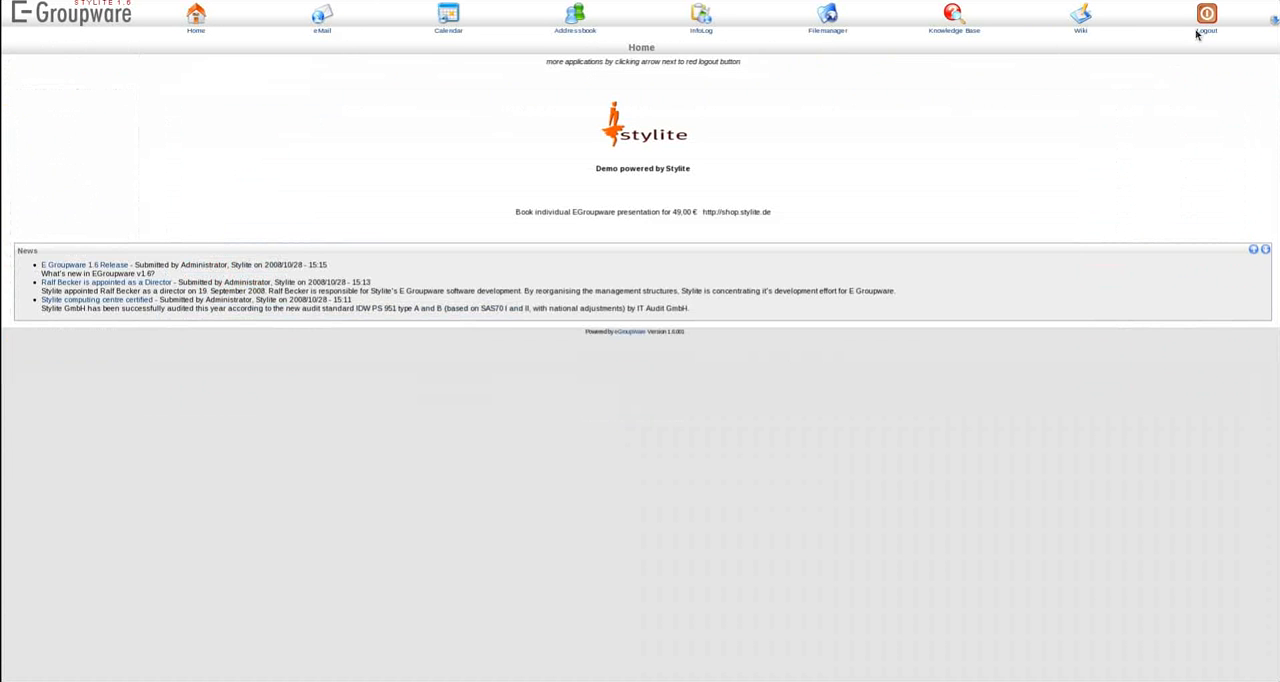